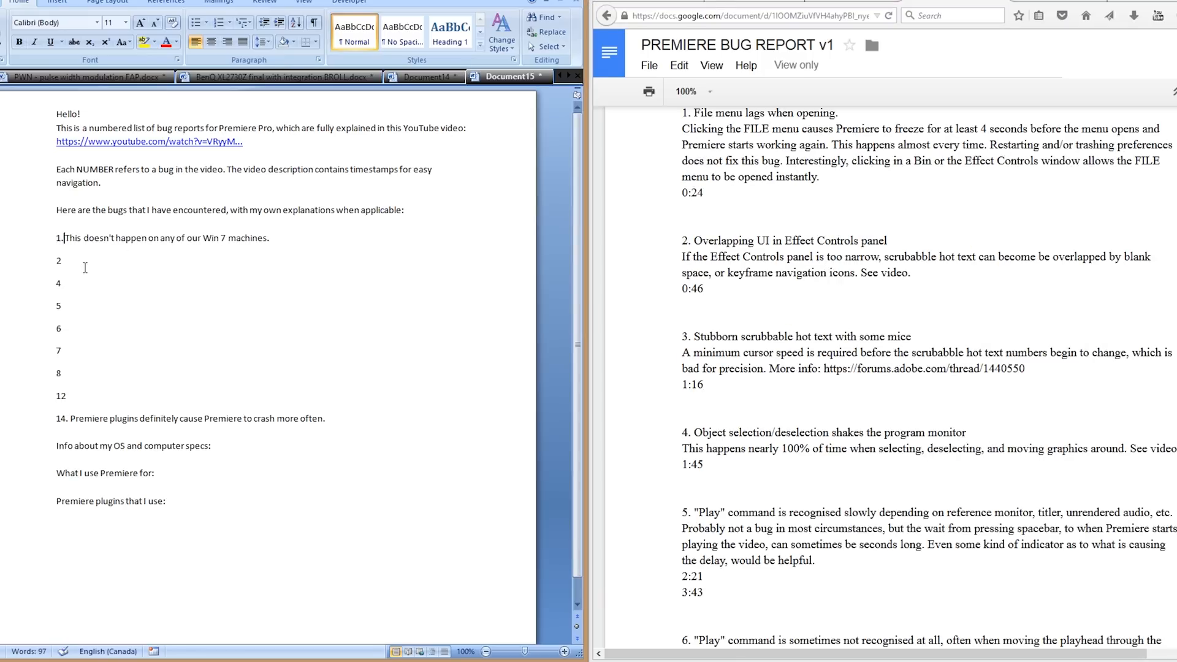
Review the clip's effect properties on the pcb traces repair TEST sequence and save the project
left_click(328, 649)
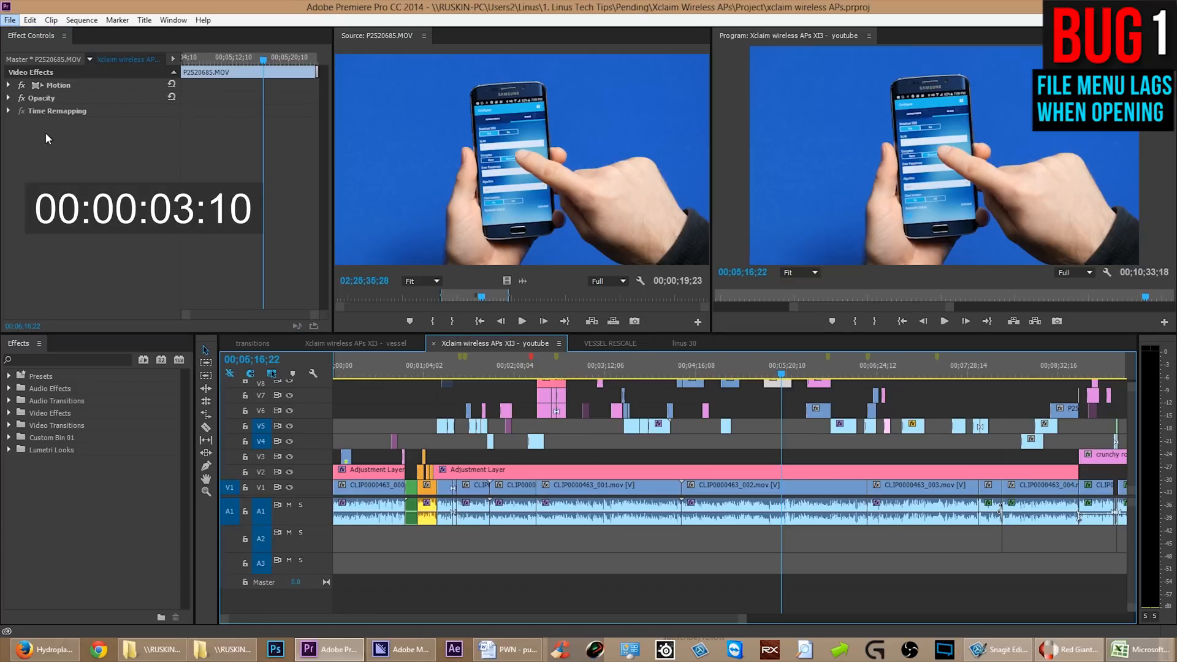
left_click(9, 19)
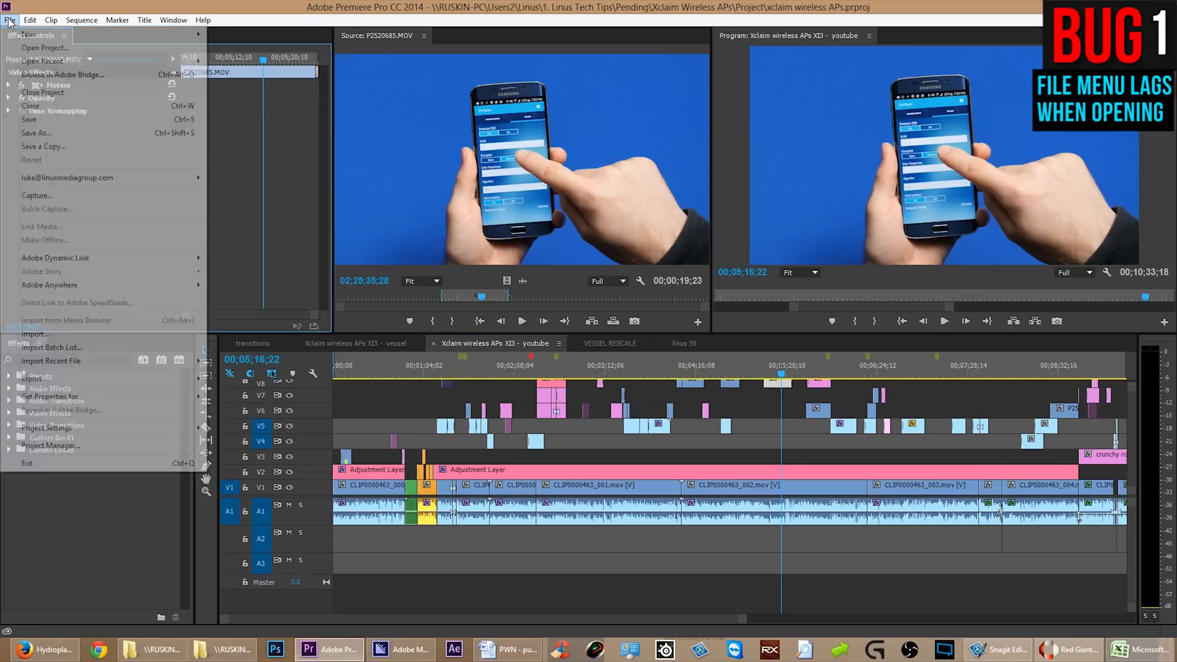
left_click(10, 20)
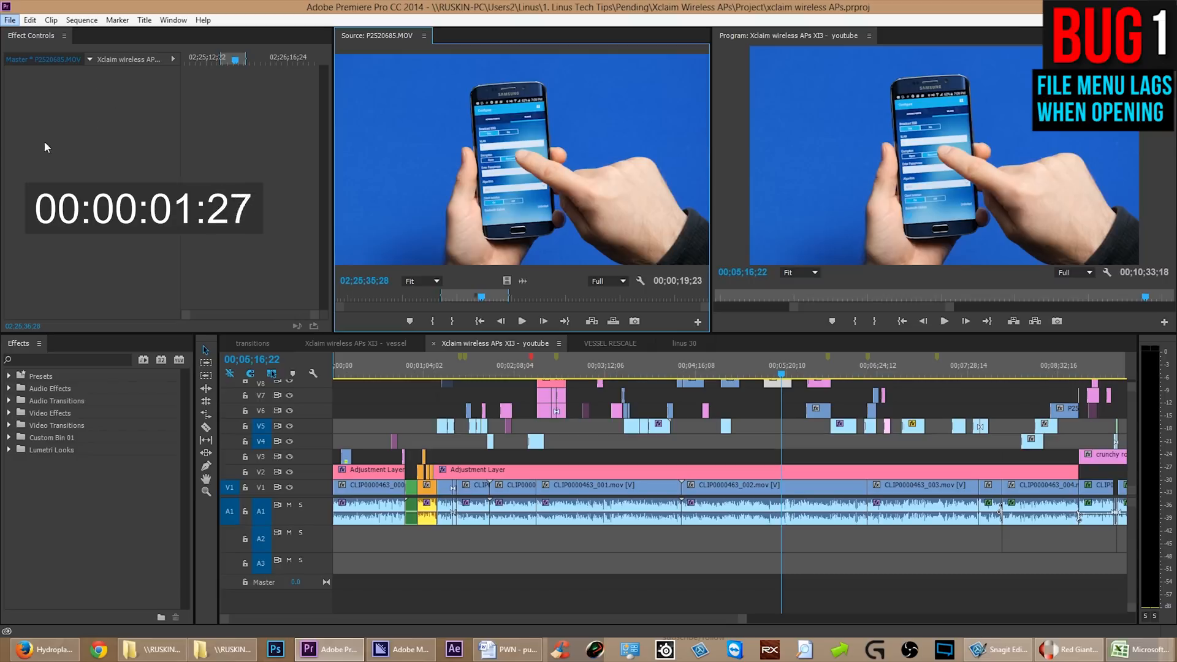
left_click(9, 19)
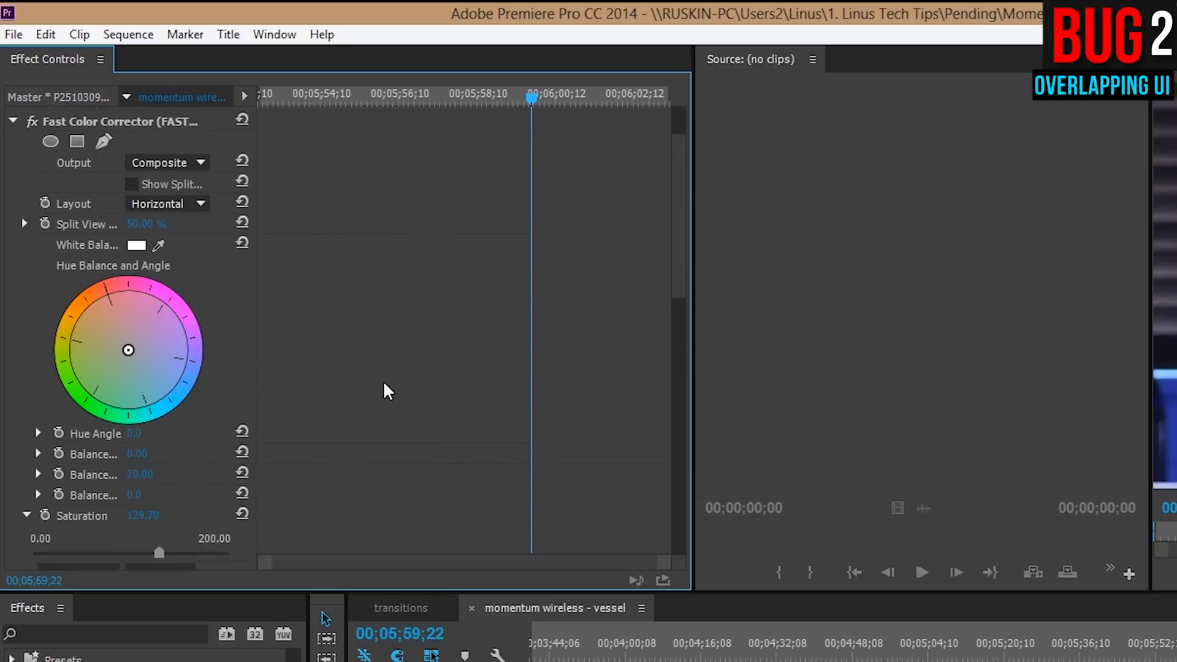
scroll("down", 3)
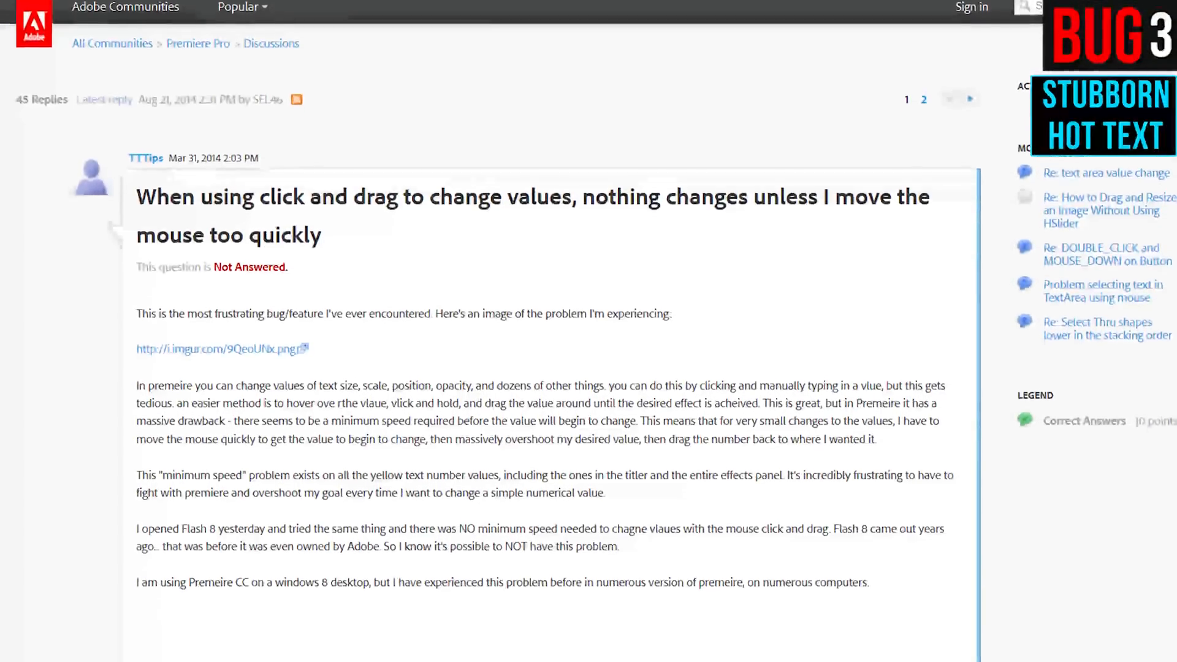
scroll("down", 3)
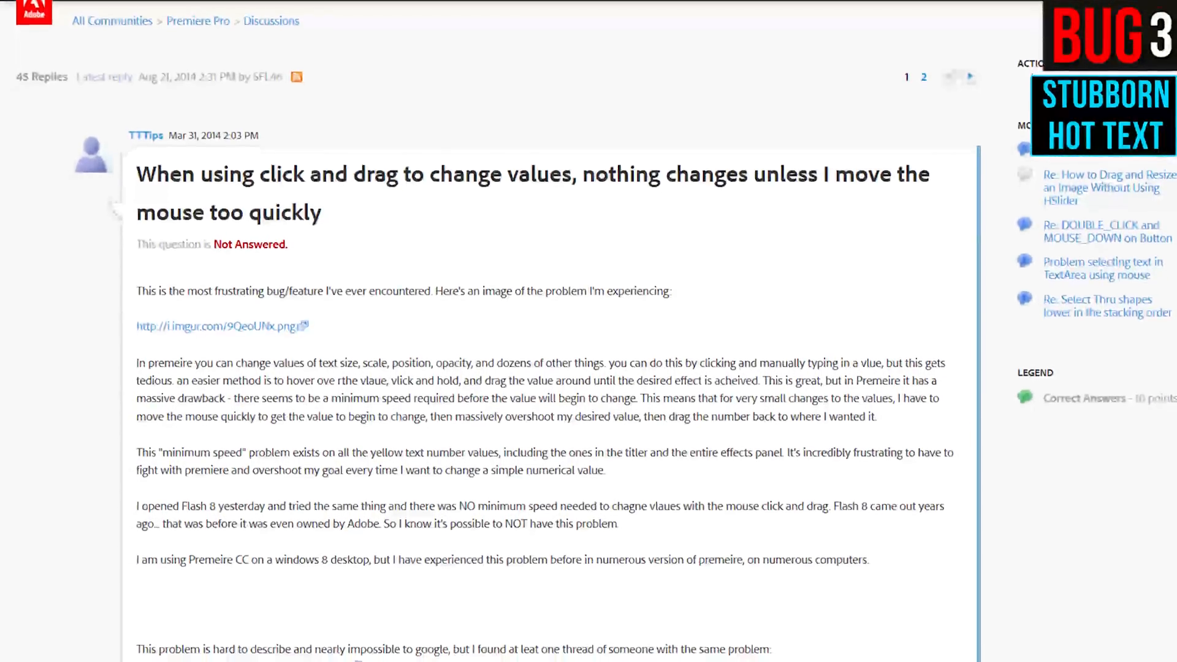
scroll("down", 3)
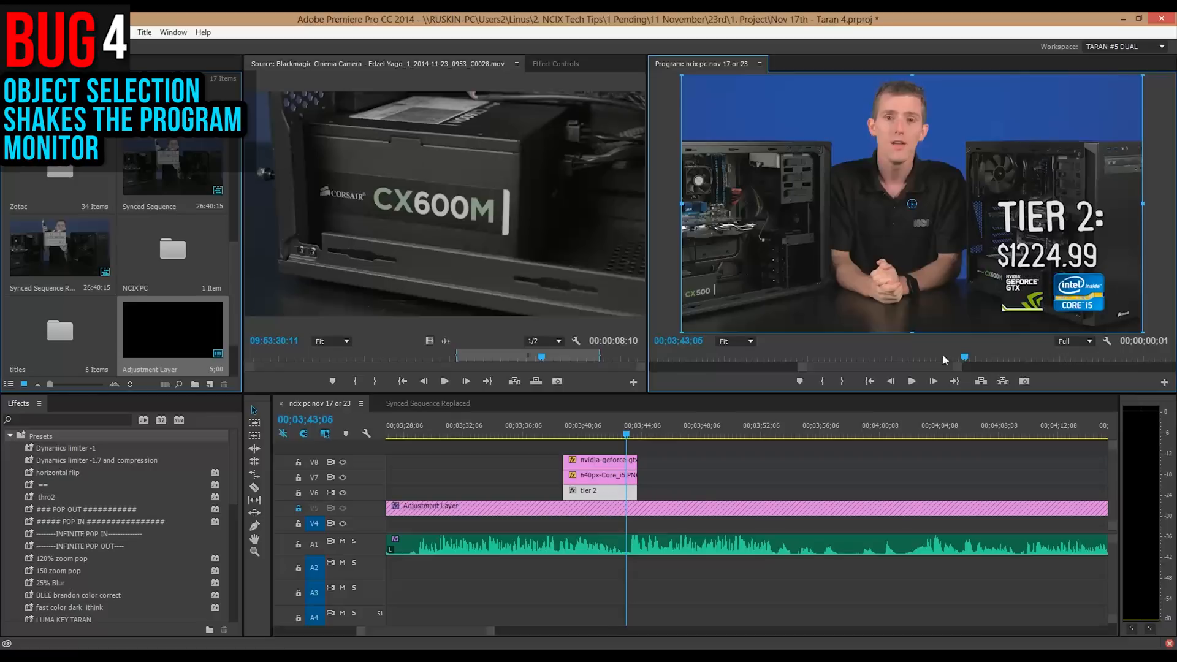
left_click(601, 476)
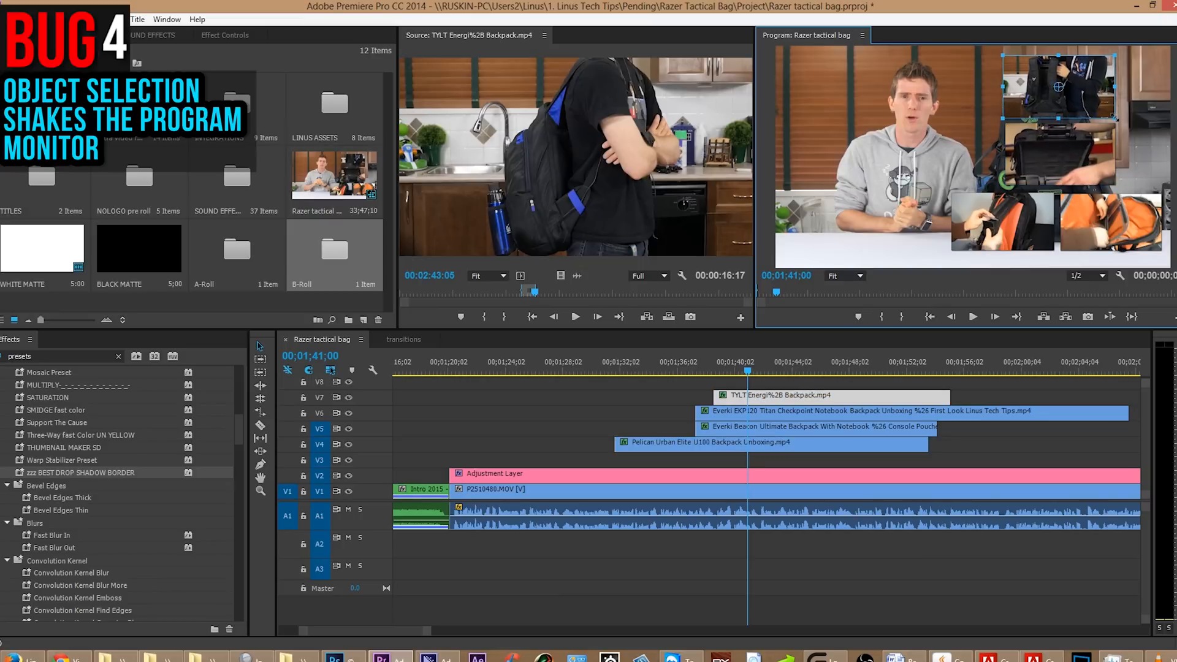
key("ctrl+s")
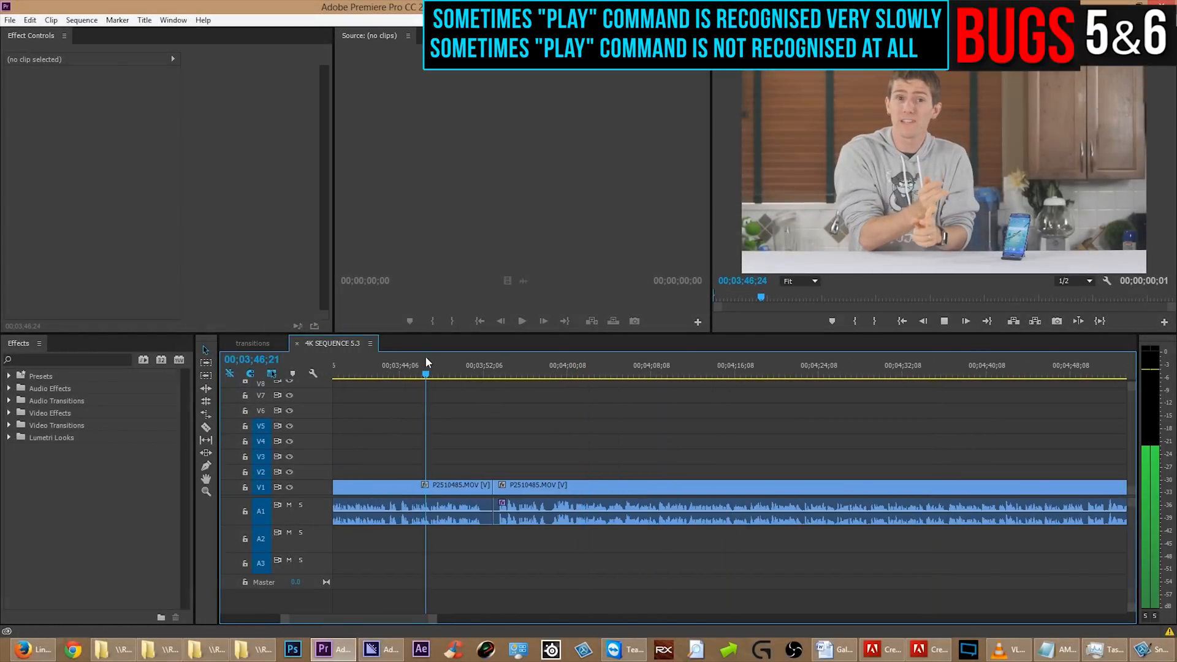
Demonstrate playback refusing to start from around 00;03;46;17, toggling play and stop repeatedly
key("space")
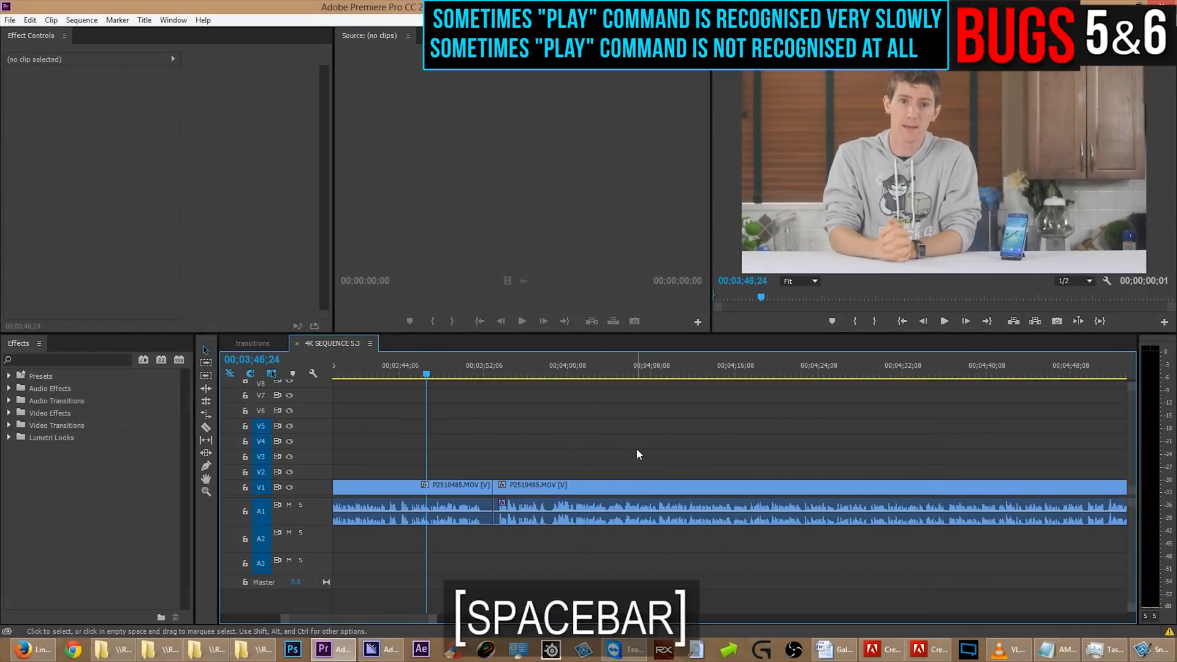
key("space")
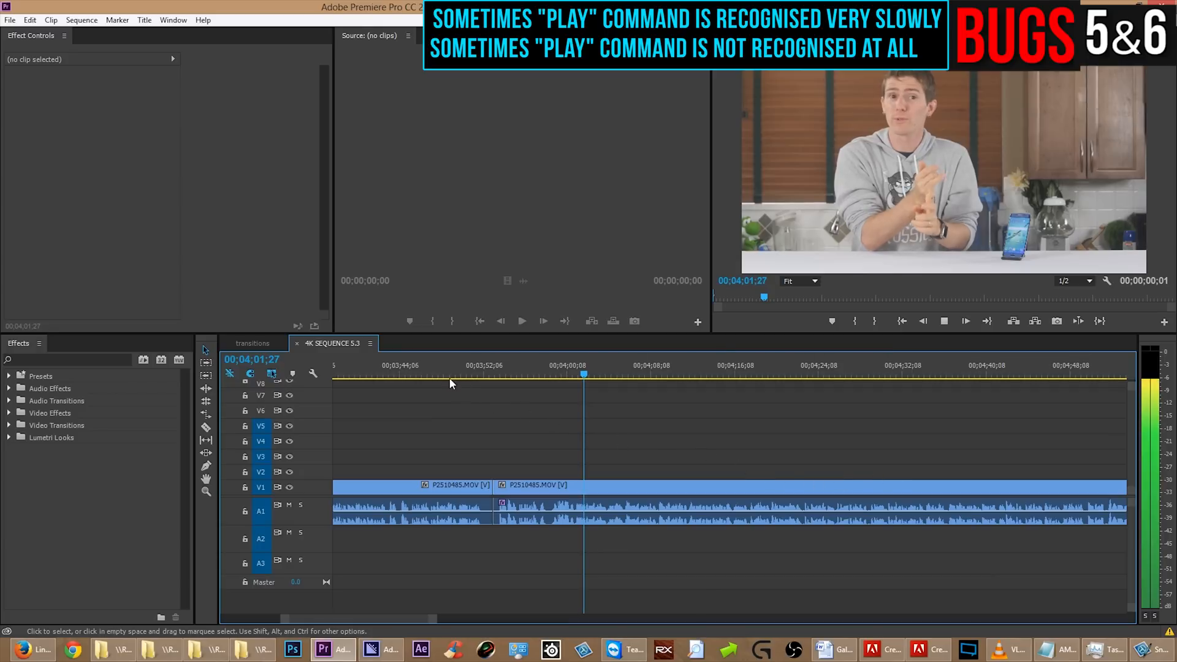
left_click(426, 365)
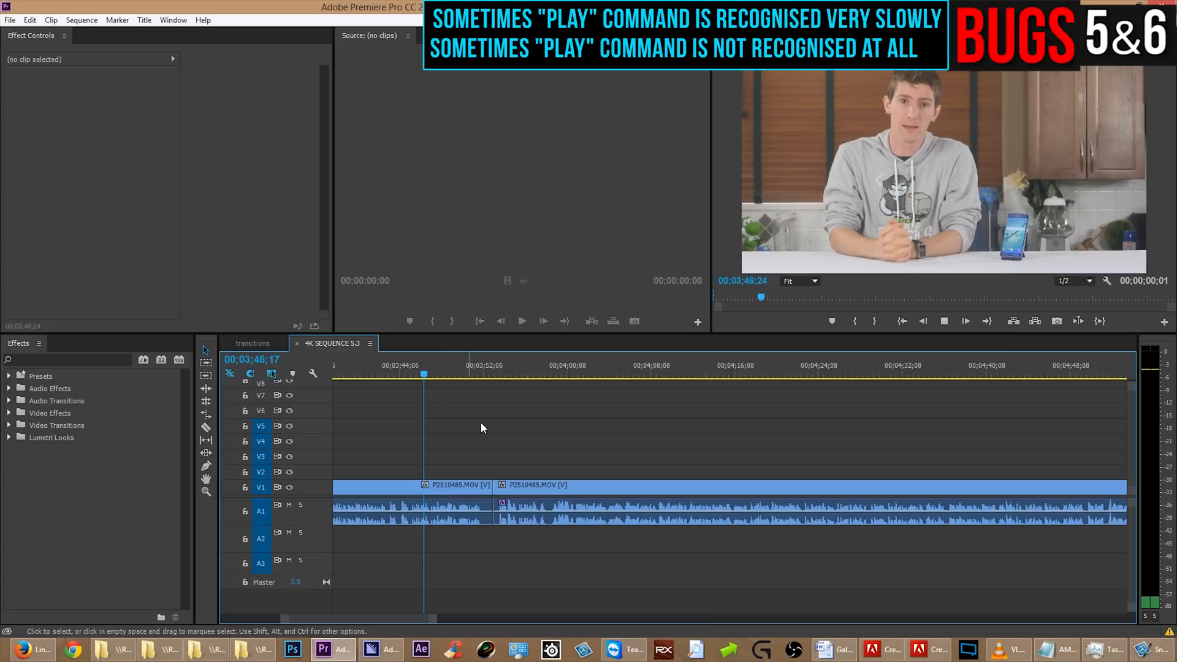
mouse_move(635, 455)
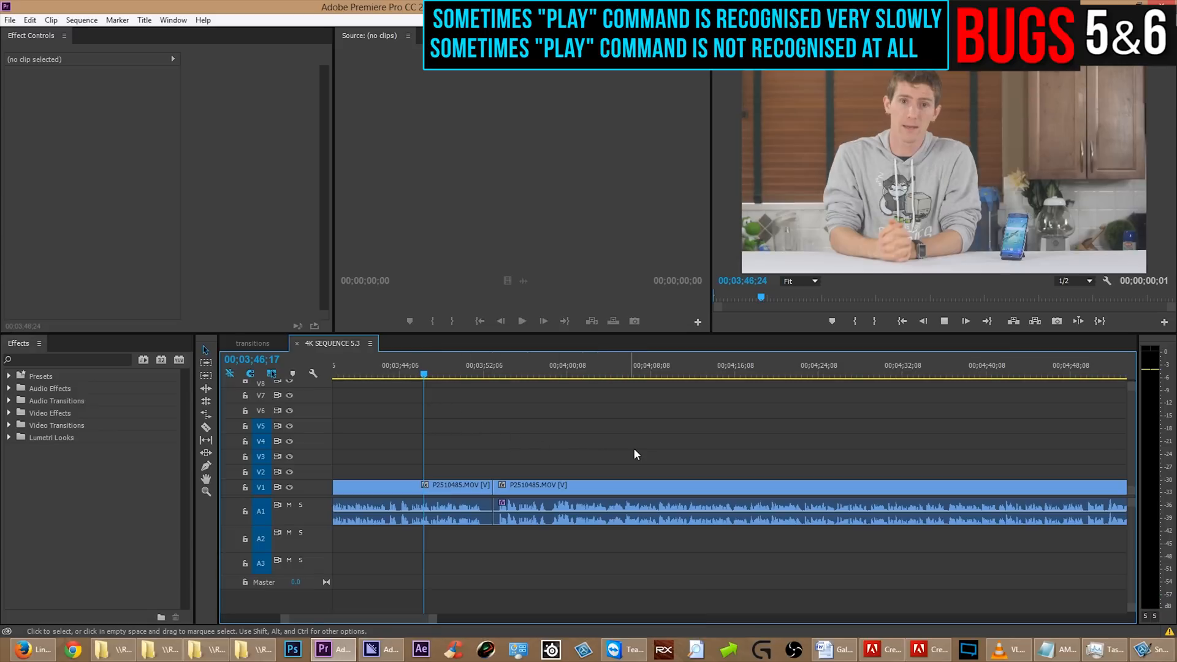
key("space")
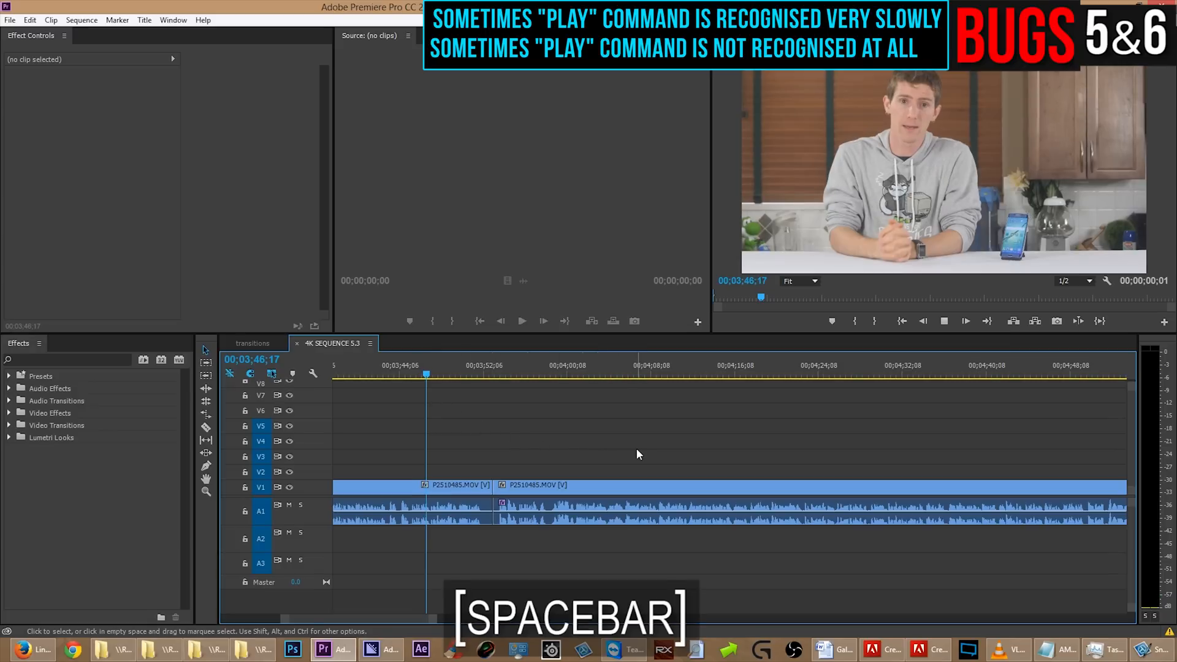
key("space")
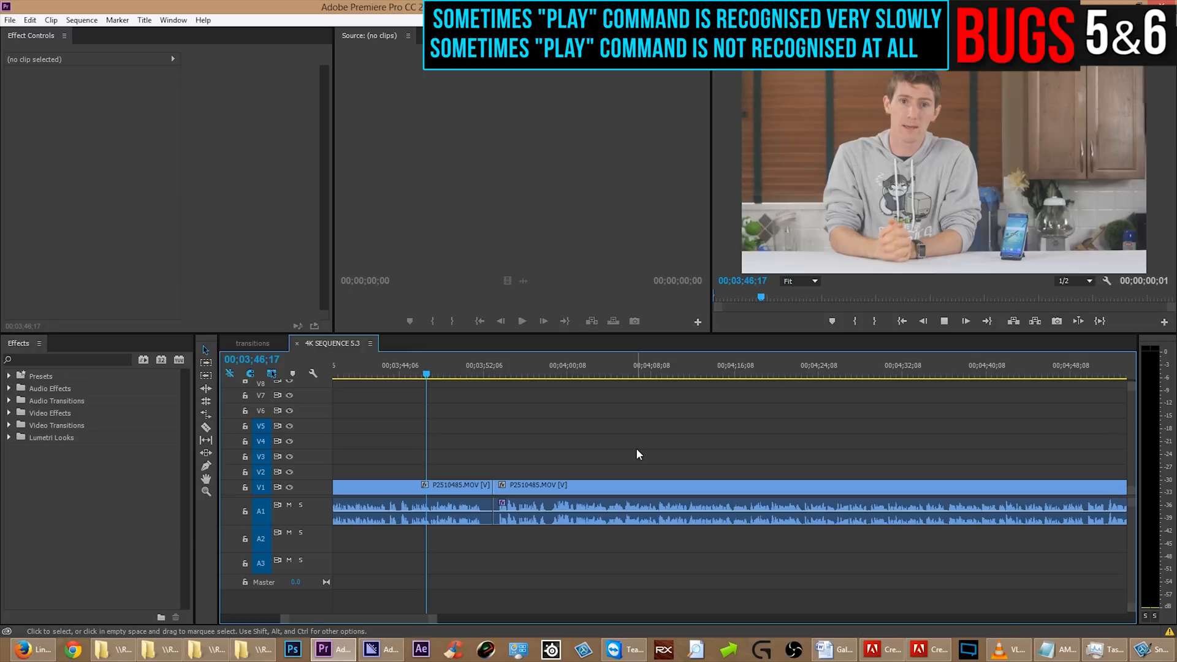
key("space")
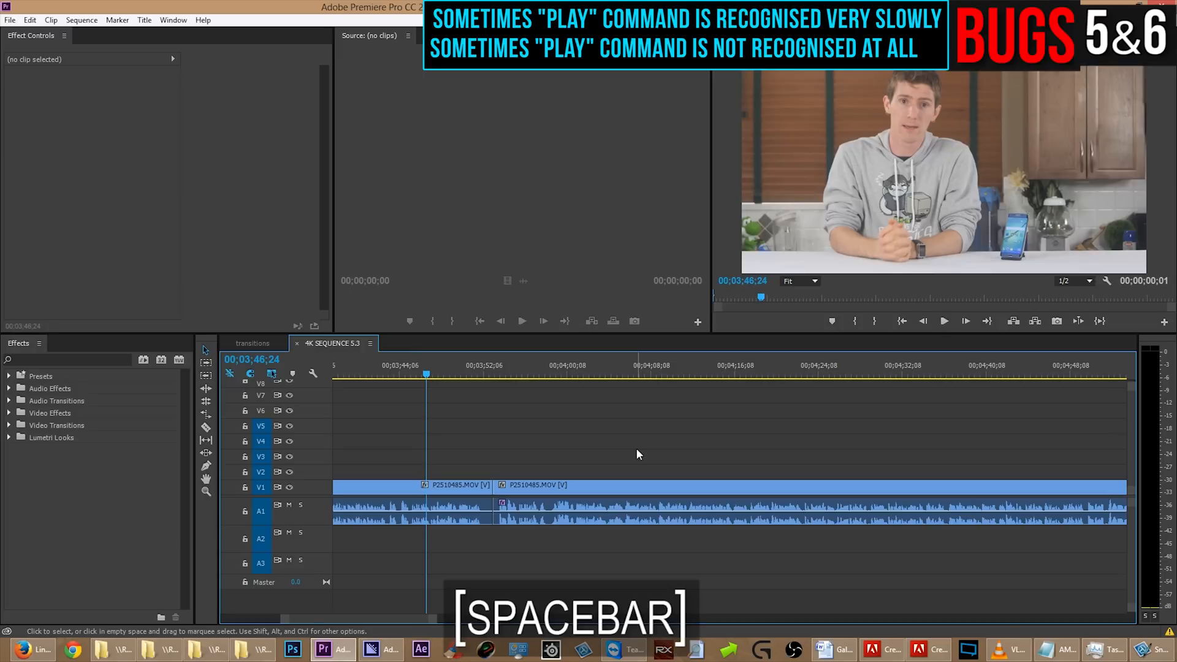
key("space")
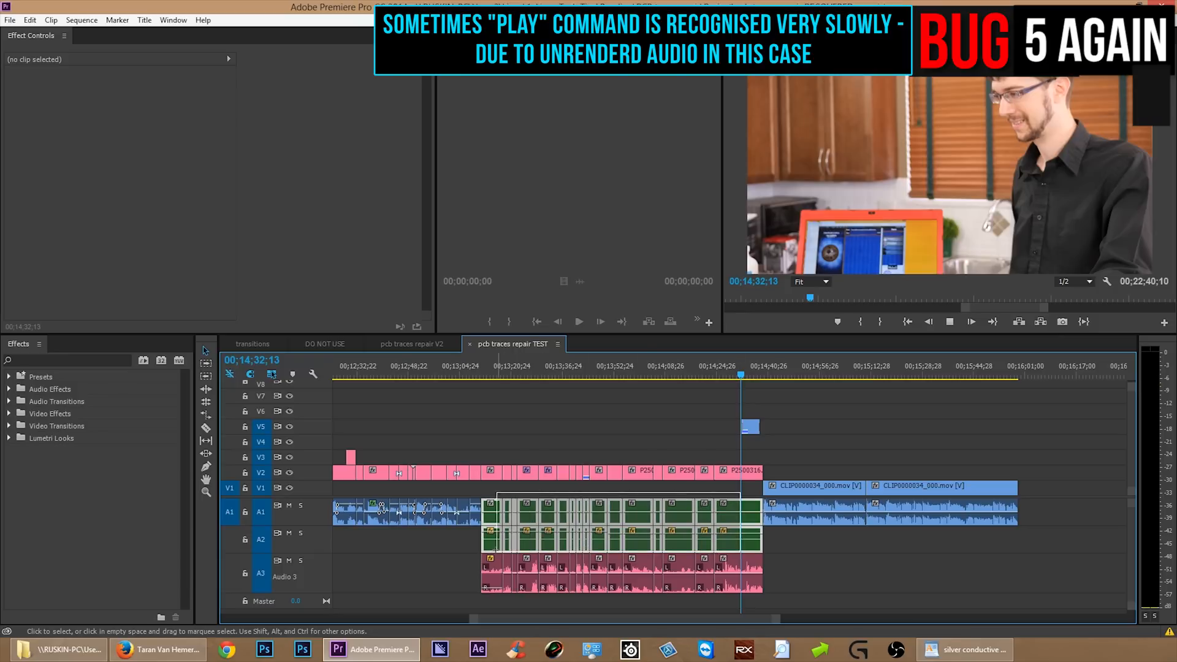
Render the sequence's audio previews via Sequence > Render Audio, then play and stop the sequence
left_click(81, 20)
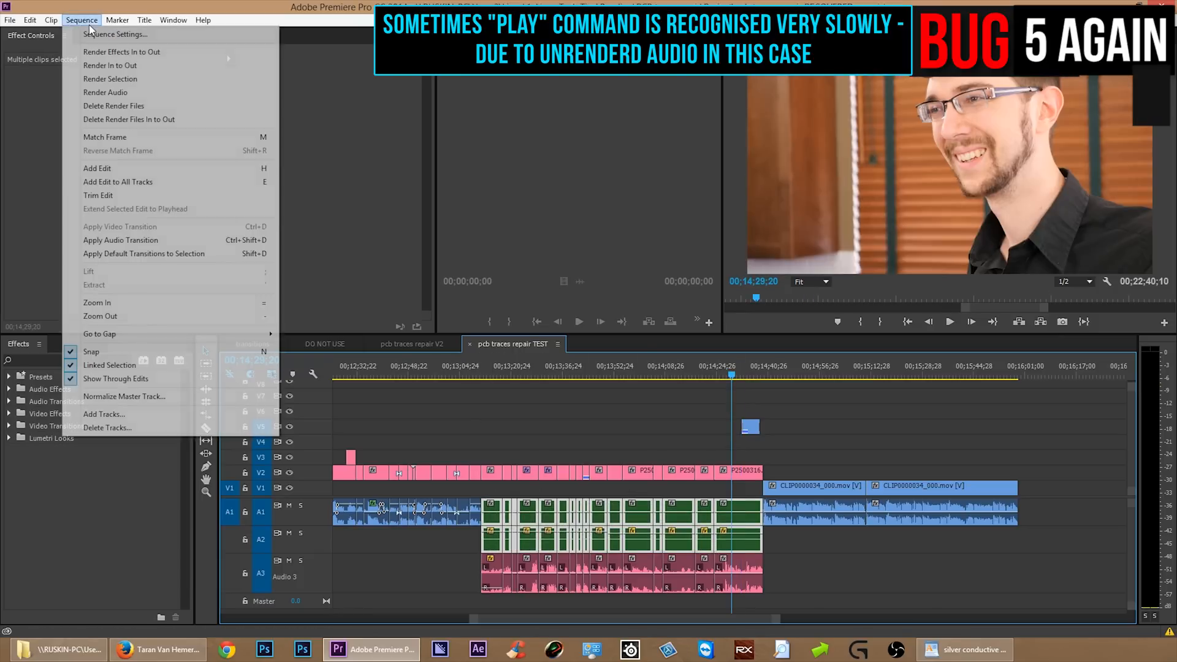
left_click(105, 92)
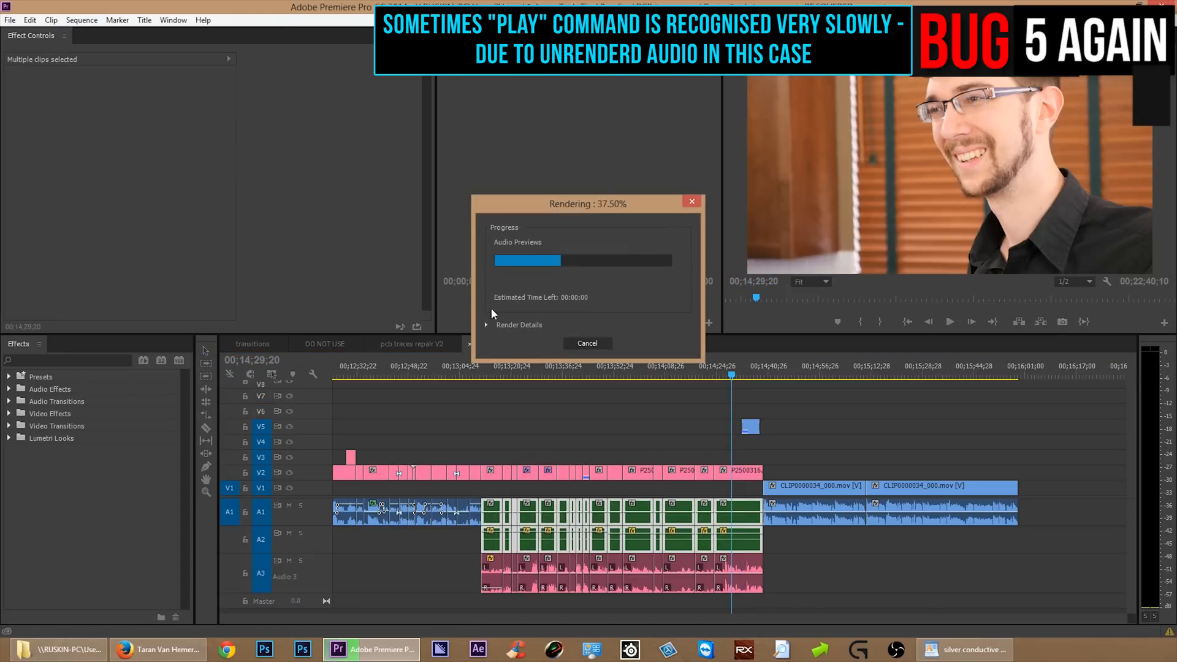
mouse_move(724, 484)
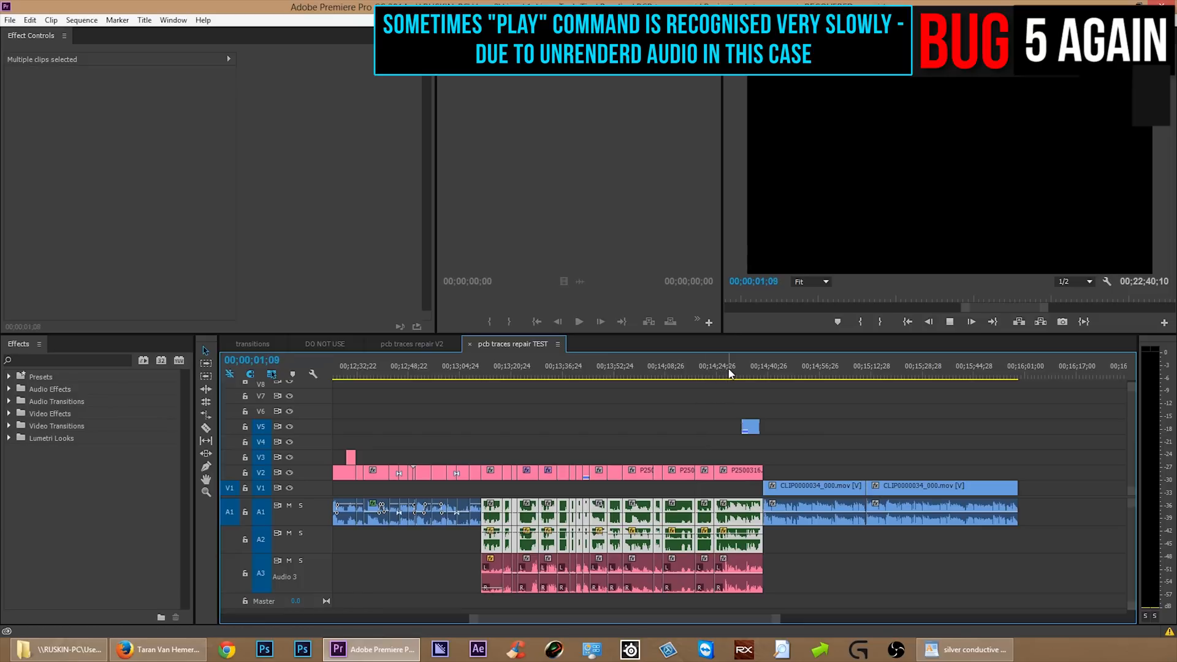
left_click(727, 373)
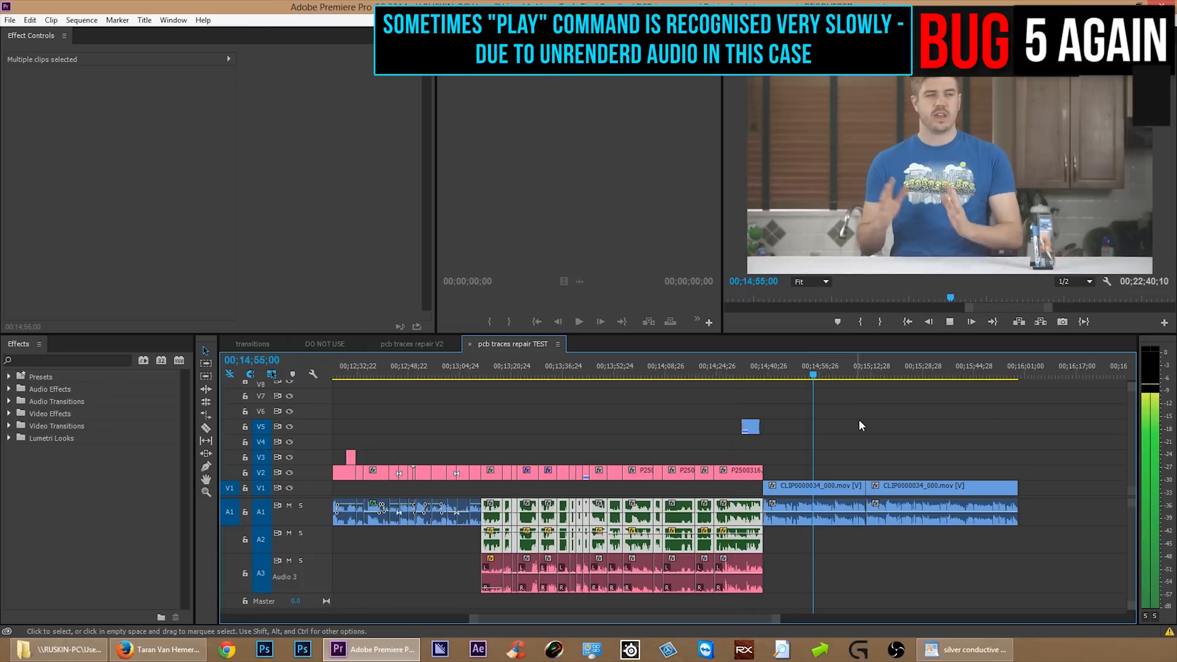
left_click(411, 344)
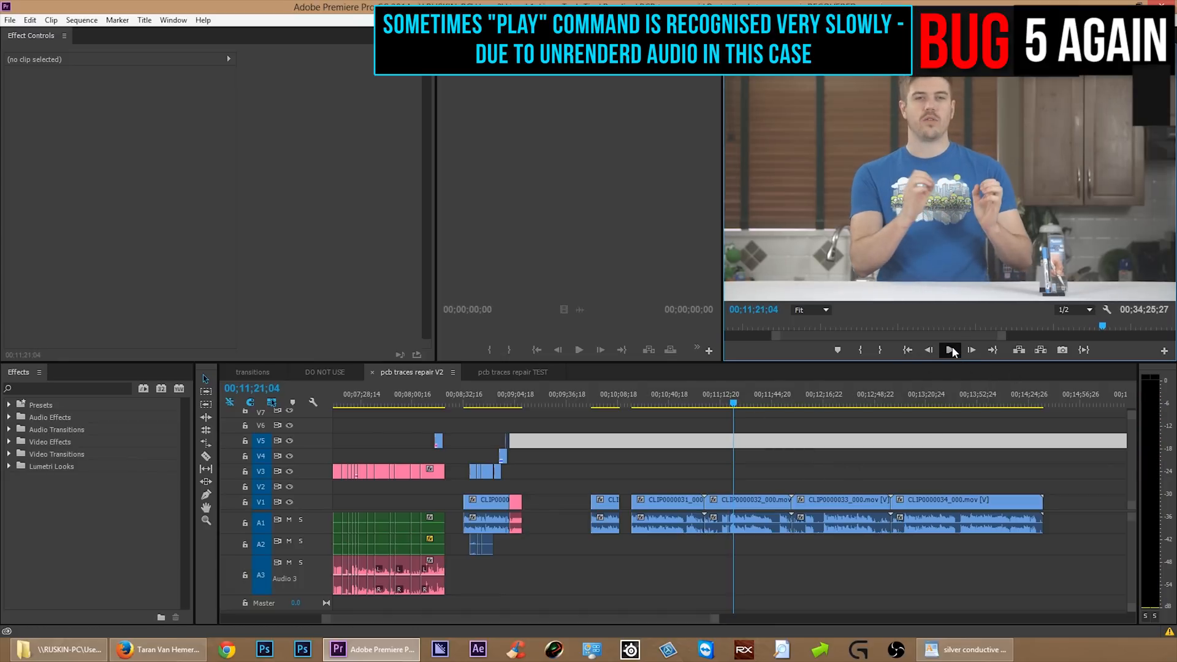
left_click(951, 349)
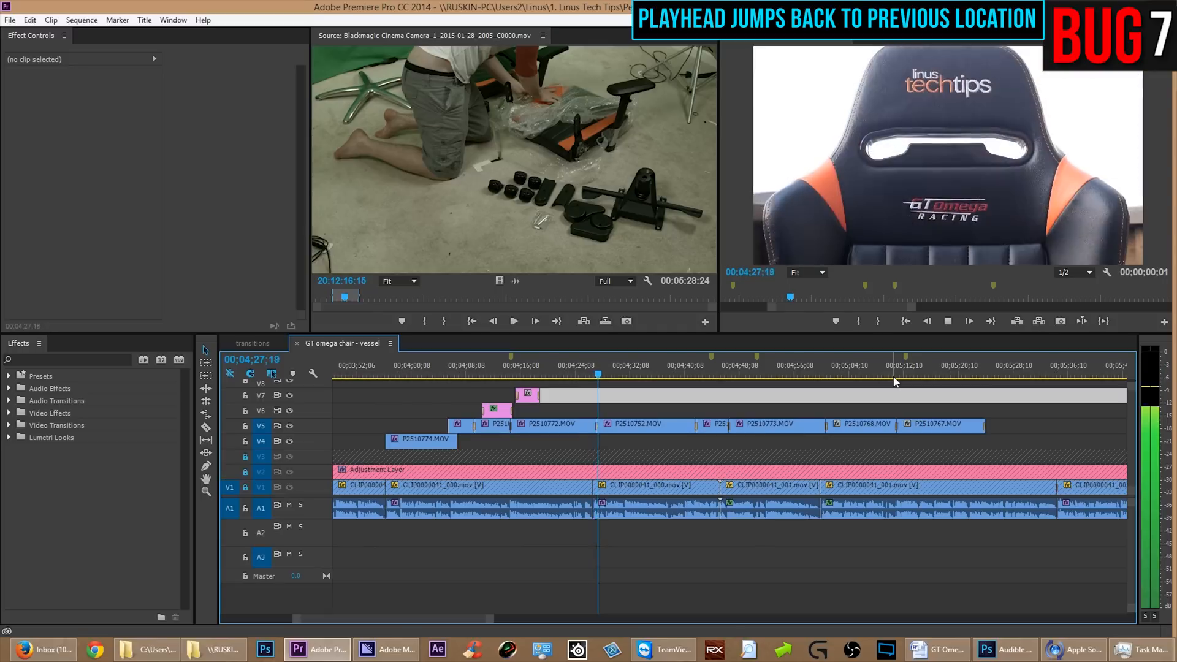
left_click(887, 375)
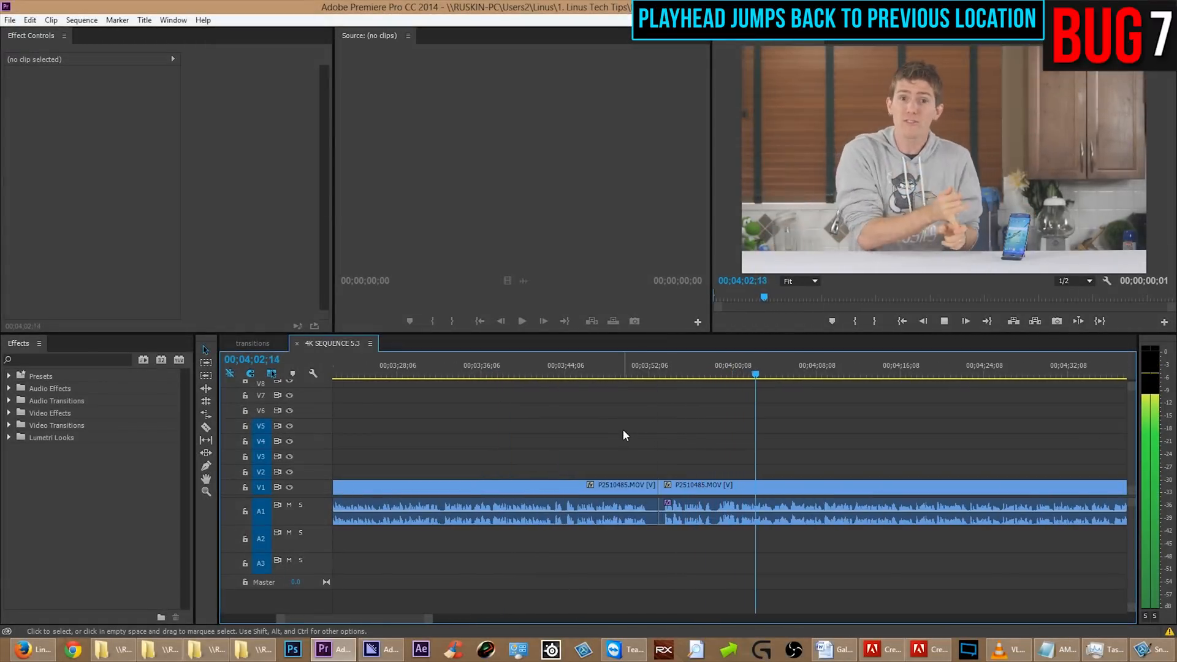
left_click(428, 374)
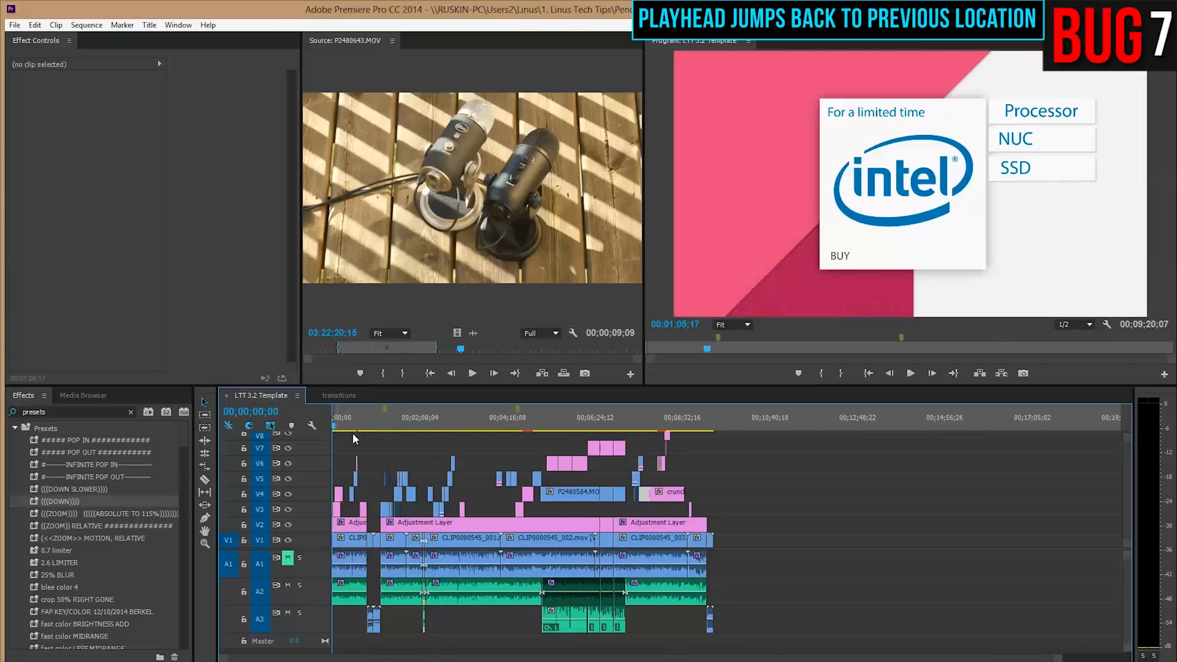
left_click(484, 418)
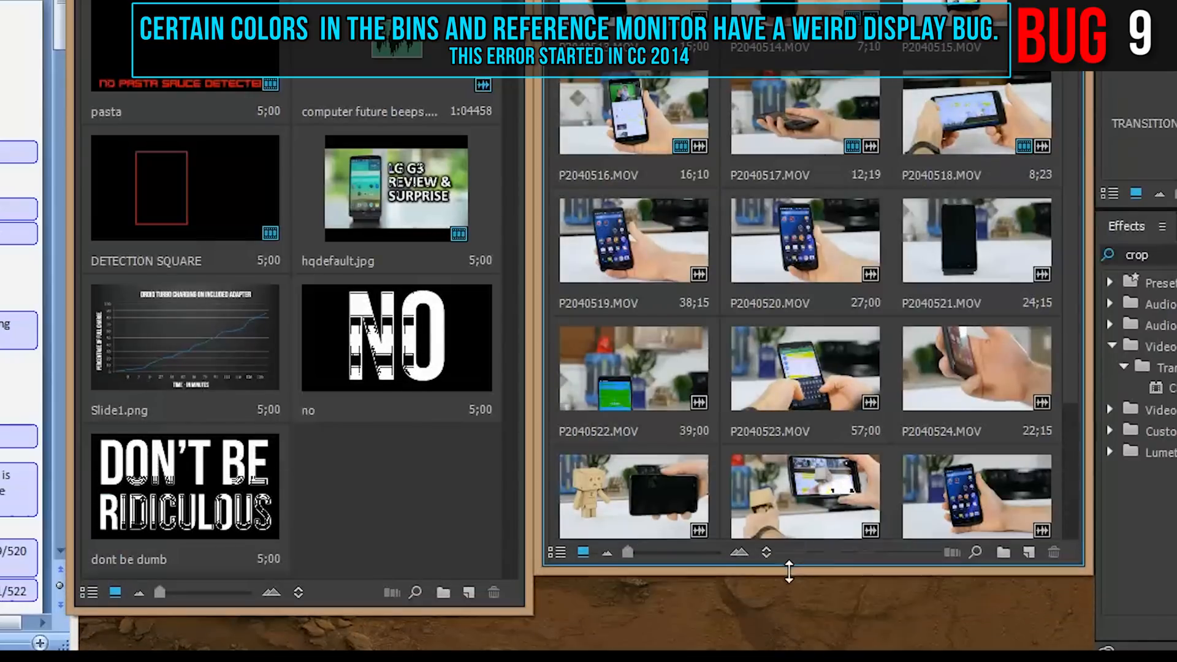
Switch the Reference Monitor to the Vect/YC Wave/YCbCr Parade scope display
scroll("down", 3)
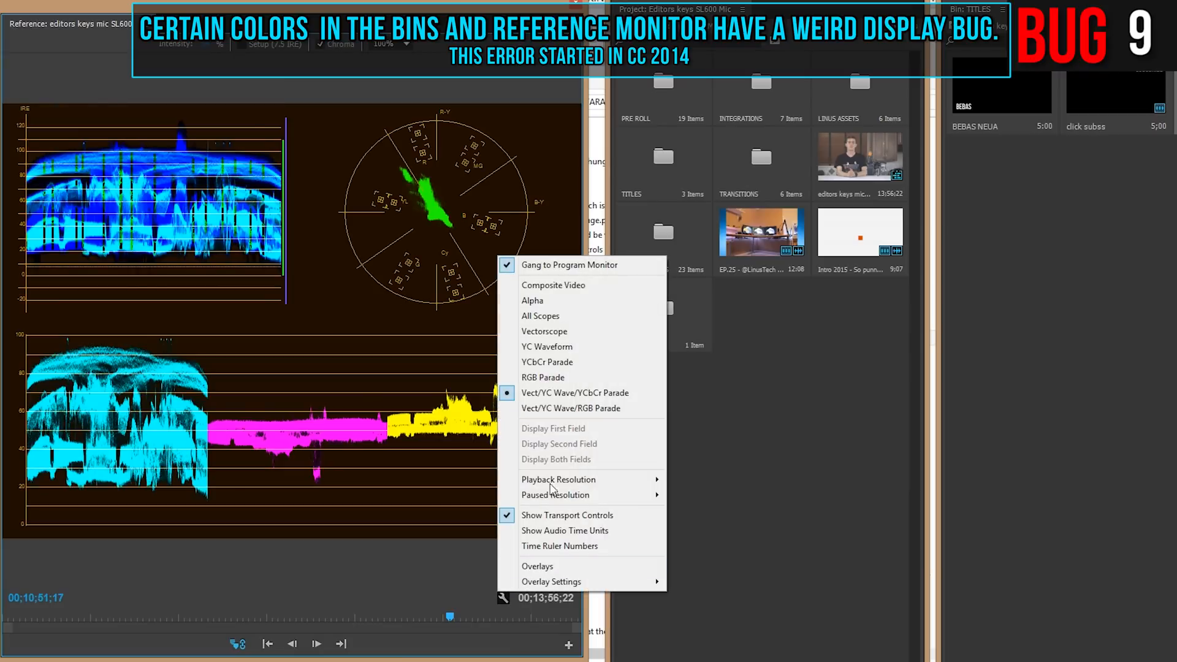
left_click(546, 346)
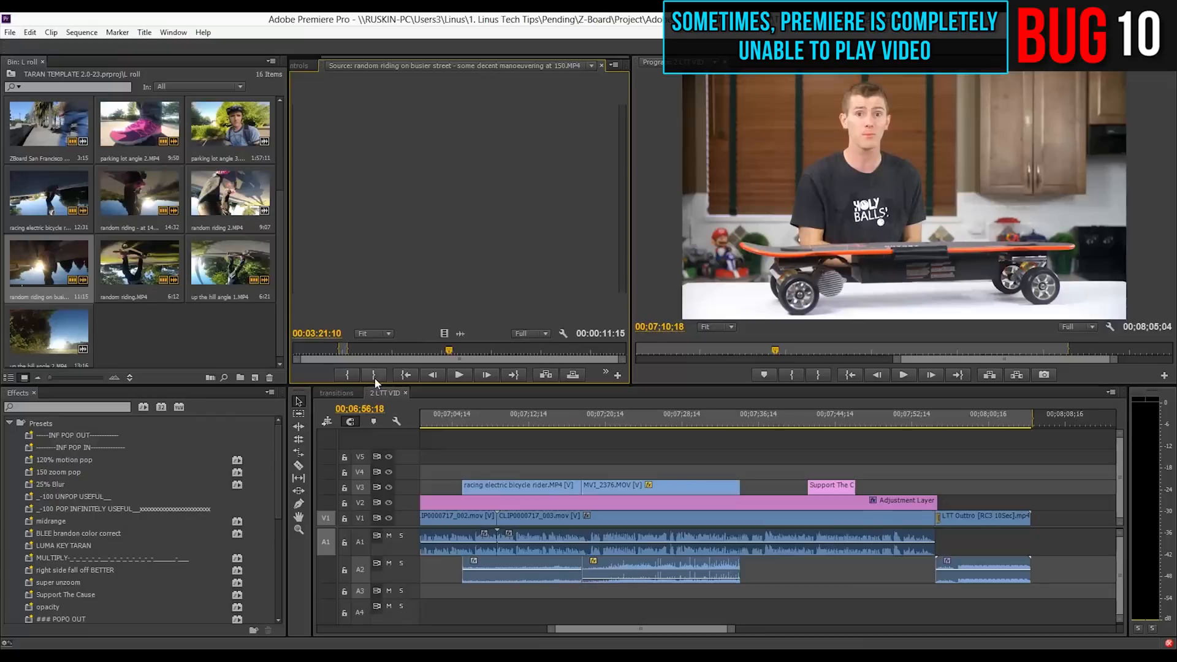
mouse_move(904, 374)
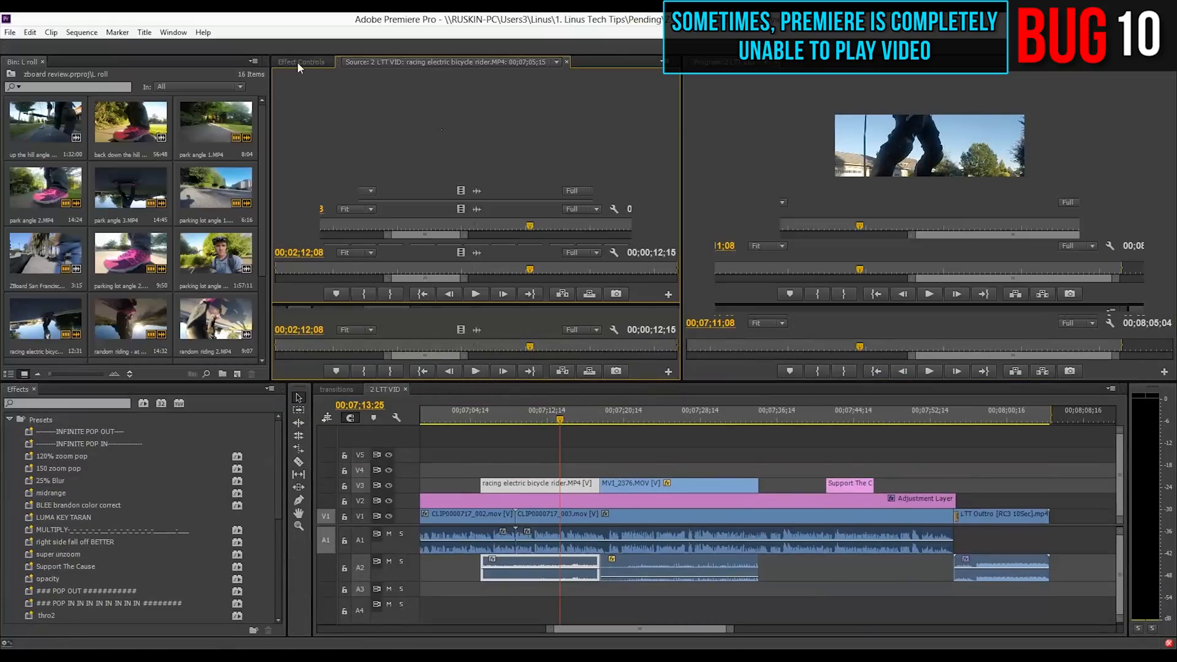
Show the bicycle rider clip's Effect Controls and demonstrate playback leaving the Program Monitor black
left_click(301, 61)
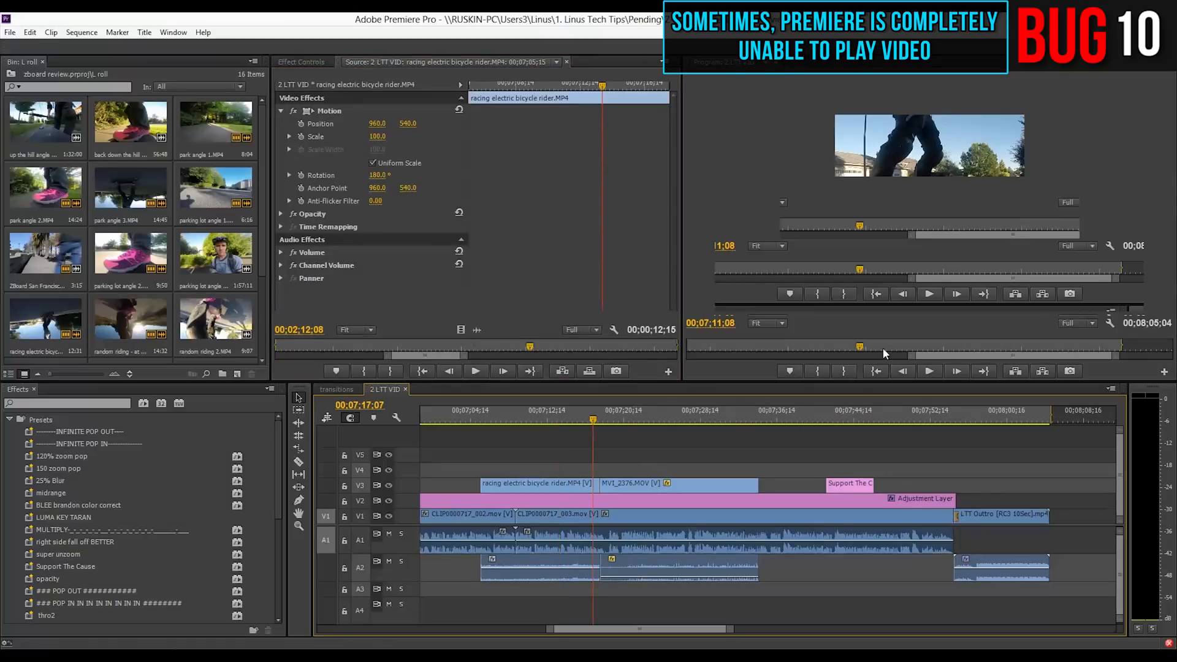
mouse_move(475, 371)
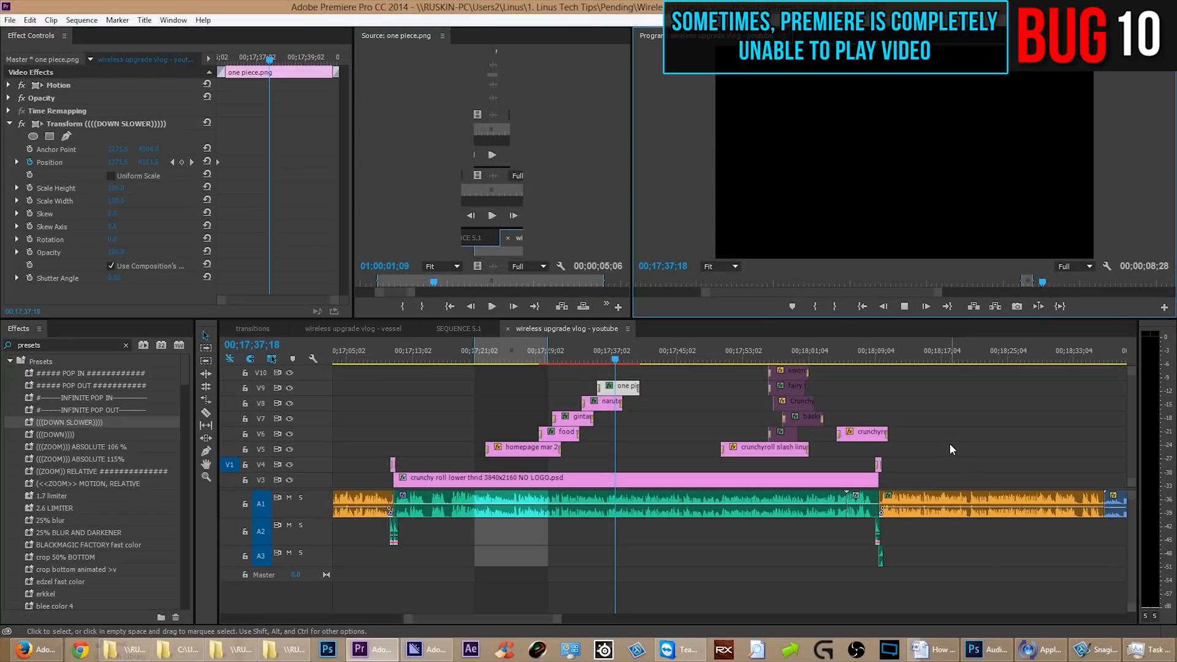
left_click(906, 305)
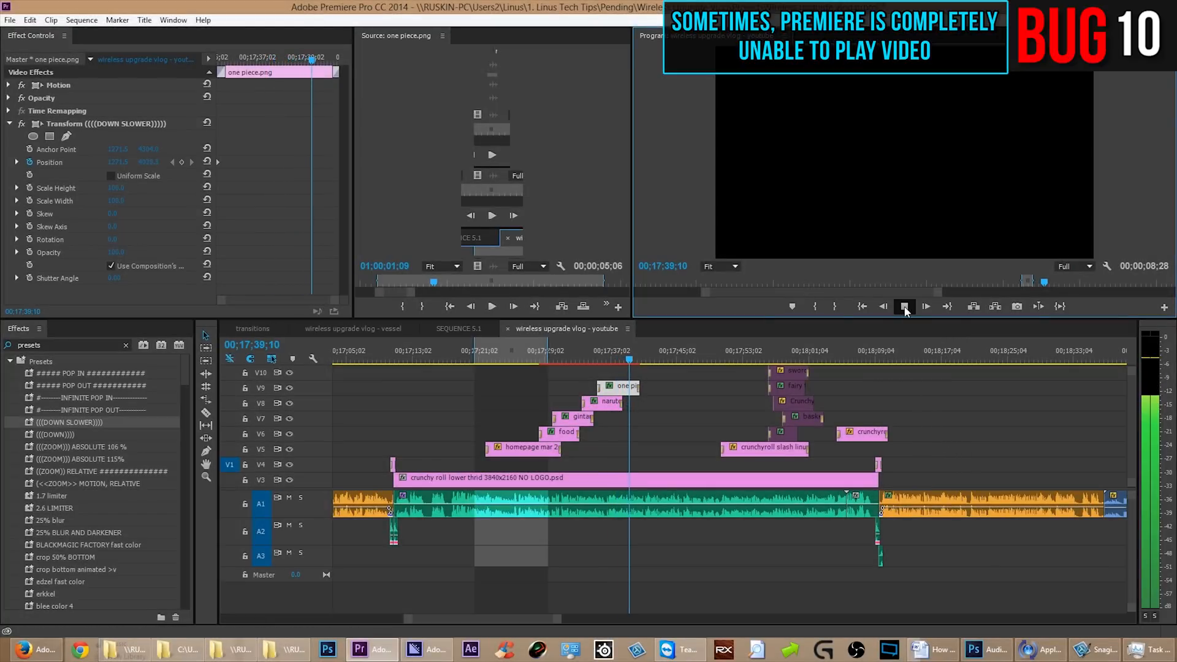
left_click(905, 305)
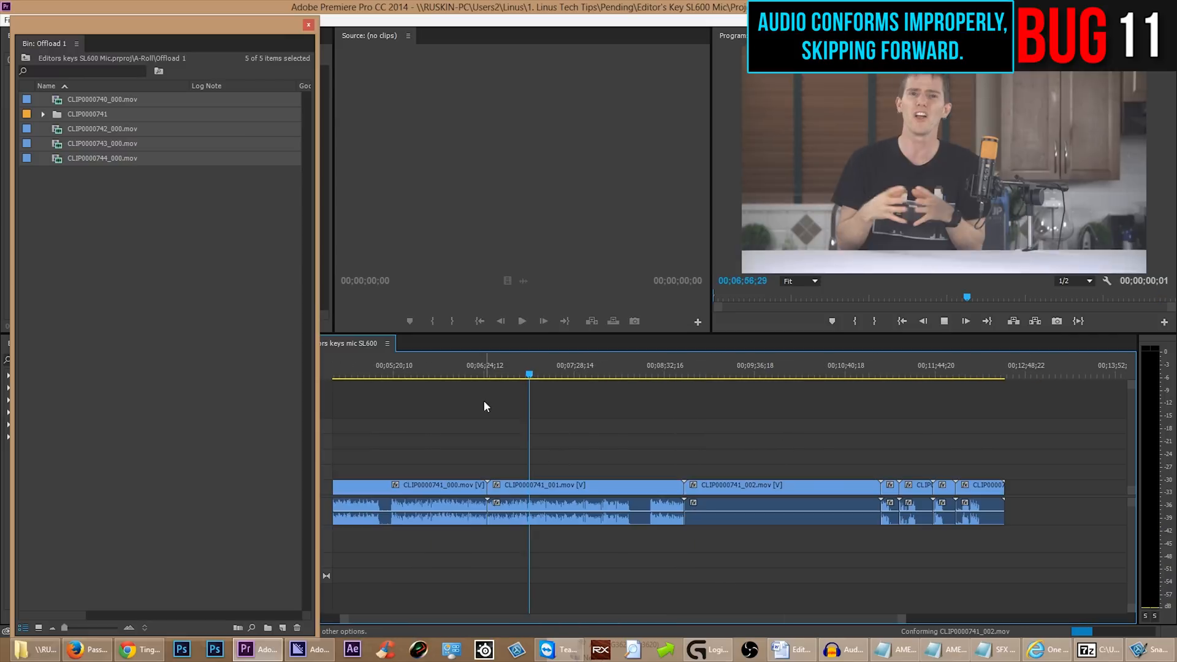
Close the floating Offload 1 bin and focus the timeline on the sequence's last conforming clips
left_click(309, 24)
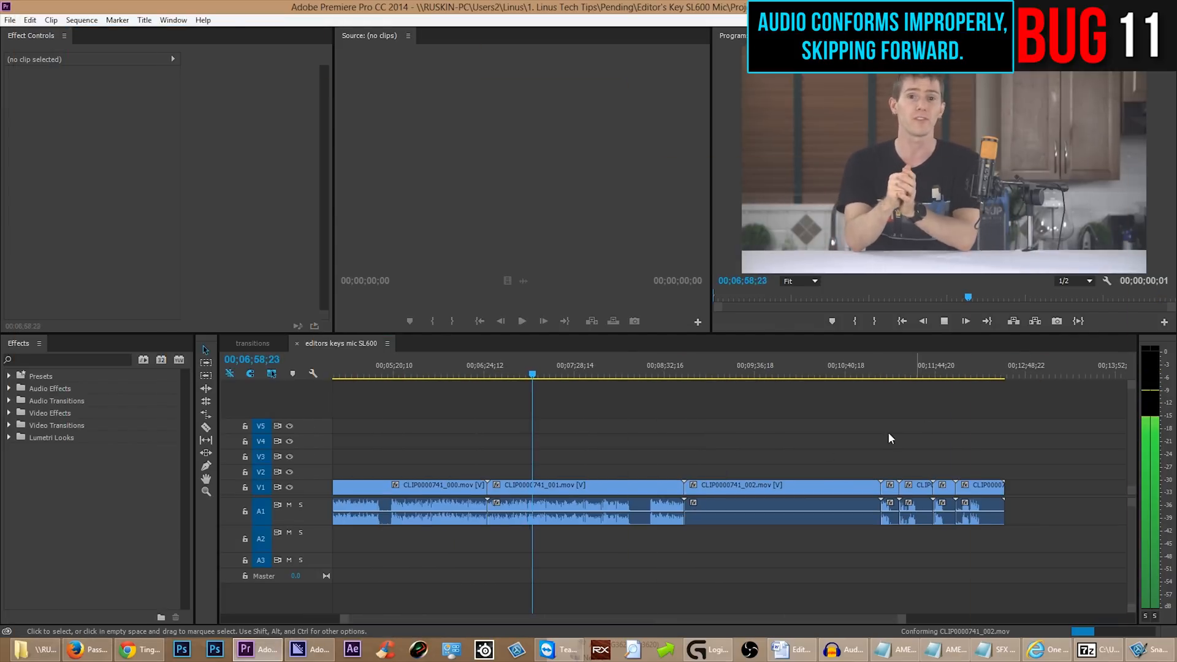
left_click(628, 373)
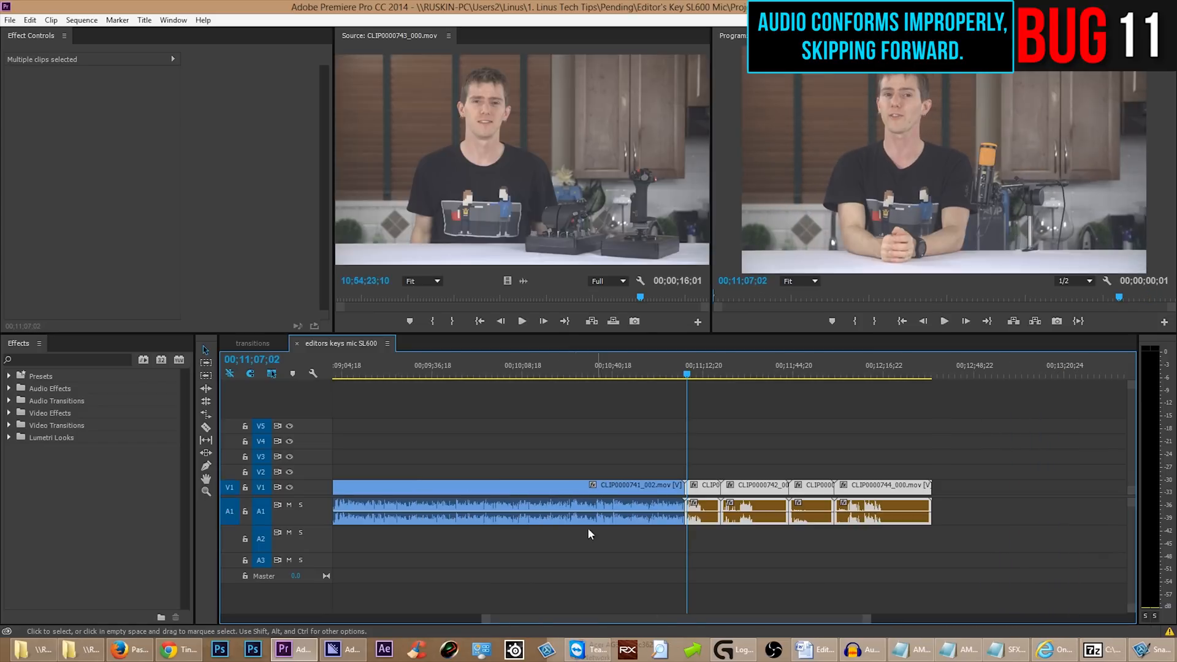
Select the fourteen CLIP 740–744 cache files in Media Cache Files and permanently delete them
left_click(81, 650)
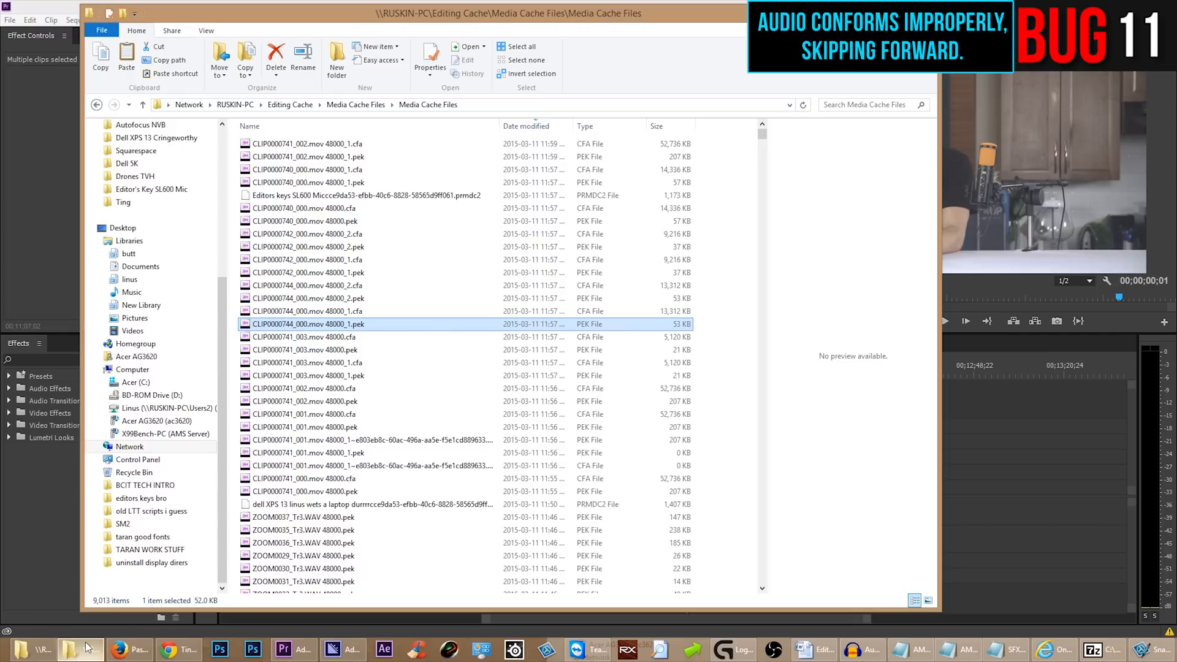
left_click(308, 362)
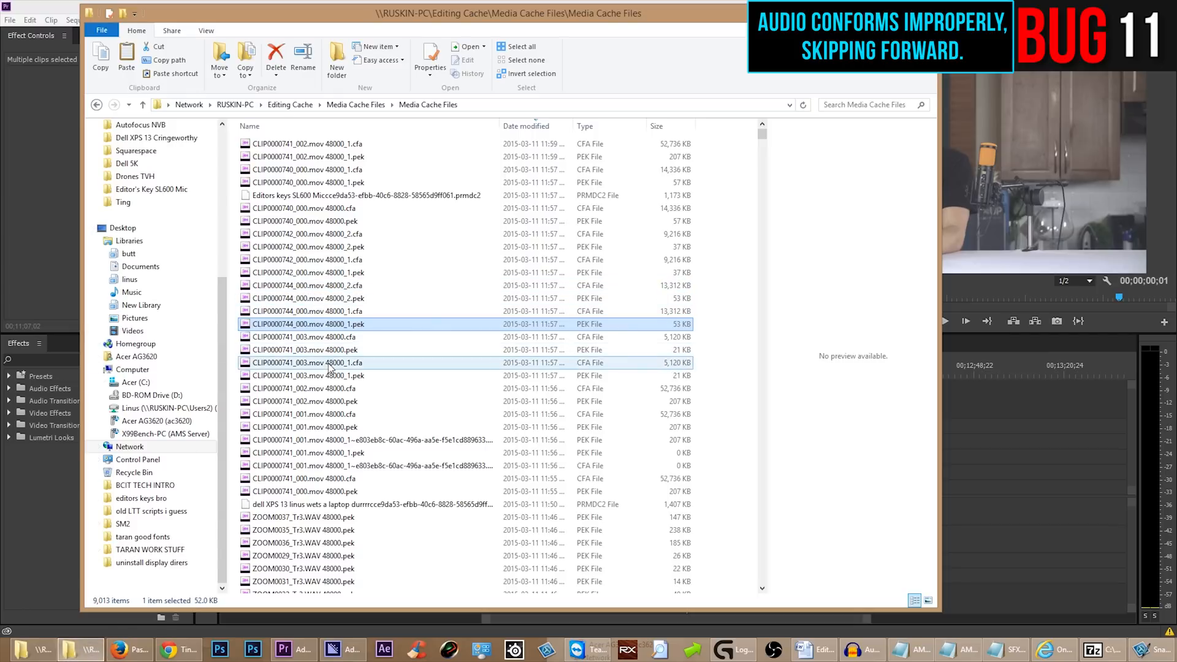
left_click(308, 375)
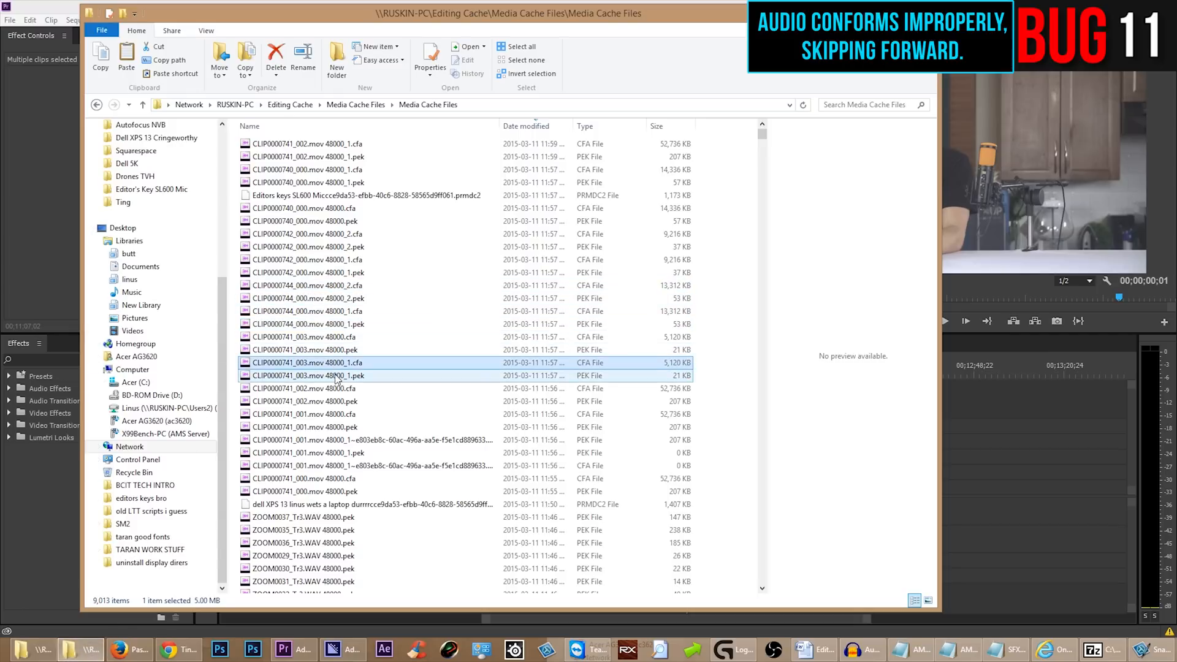
left_click(338, 376)
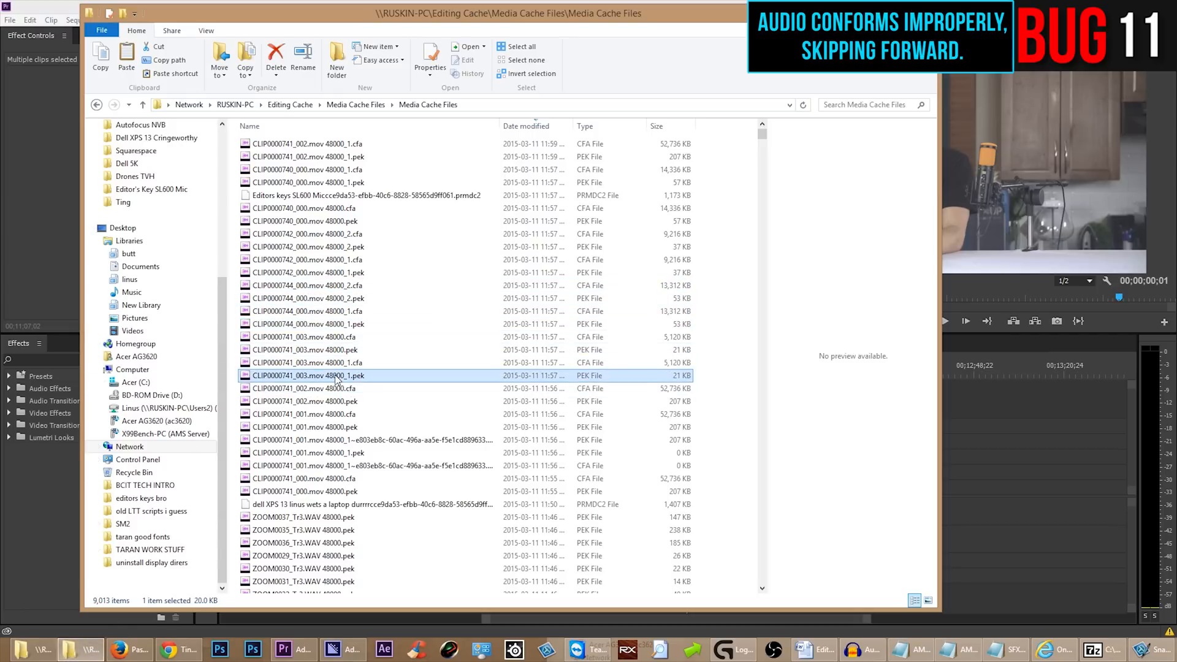
left_click(307, 208)
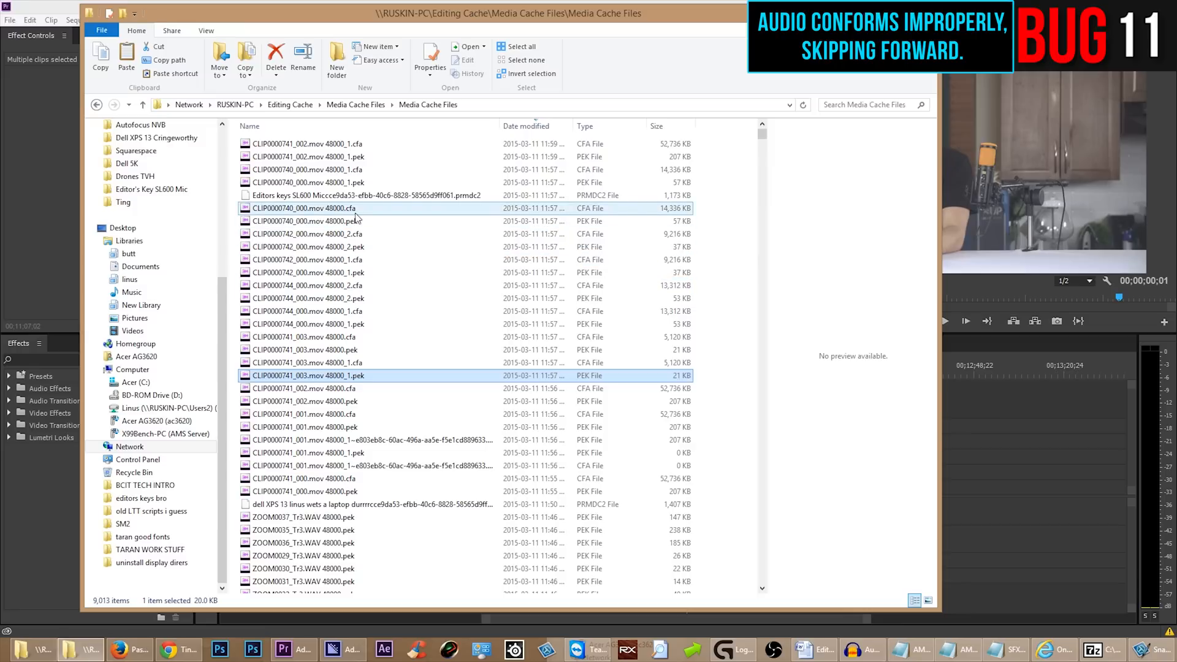
left_click(275, 56)
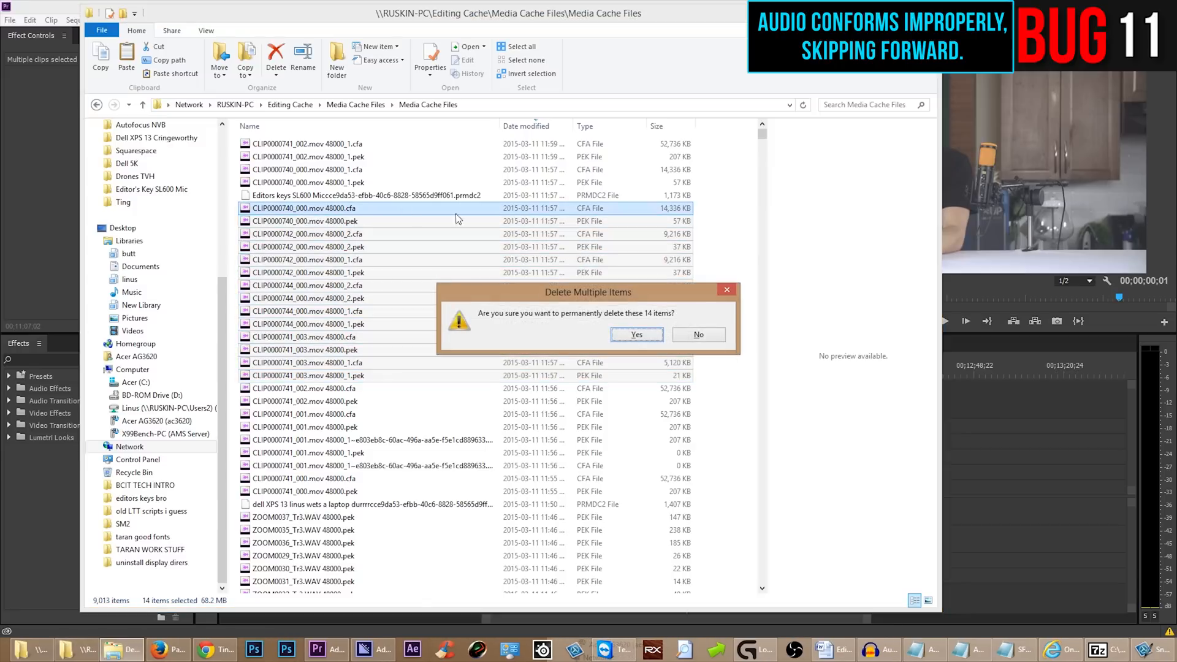
left_click(635, 334)
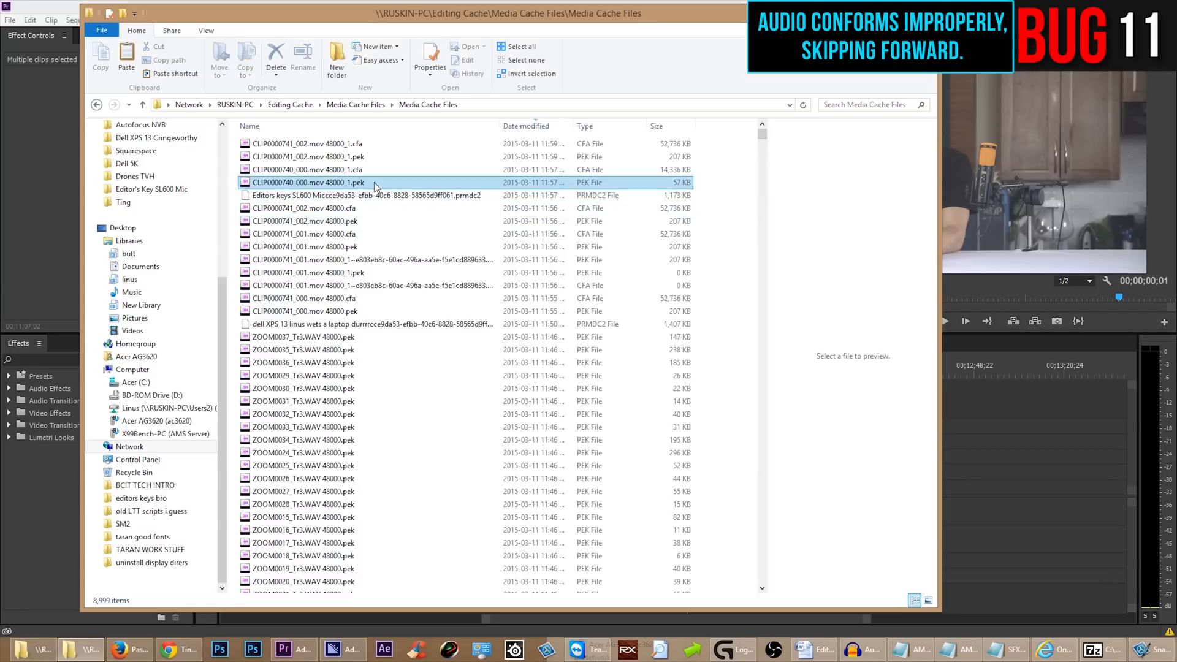
left_click(308, 143)
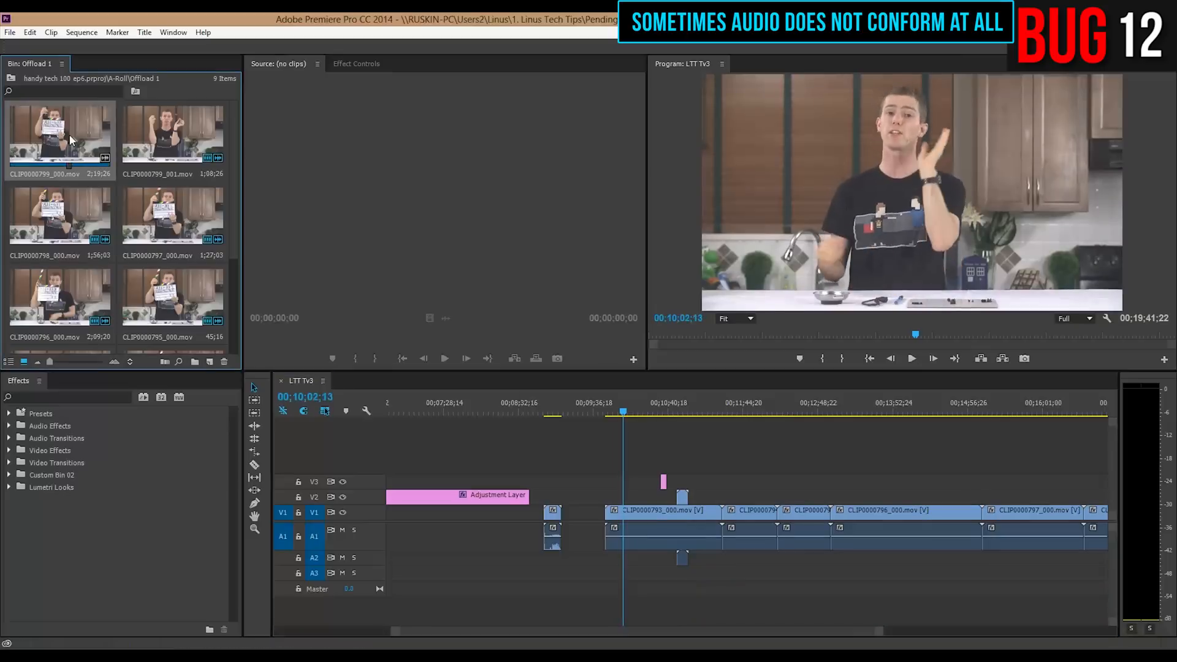
Load CLIP0000797_000.mov from the Offload 1 bin into the Source Monitor for preview
double_click(171, 215)
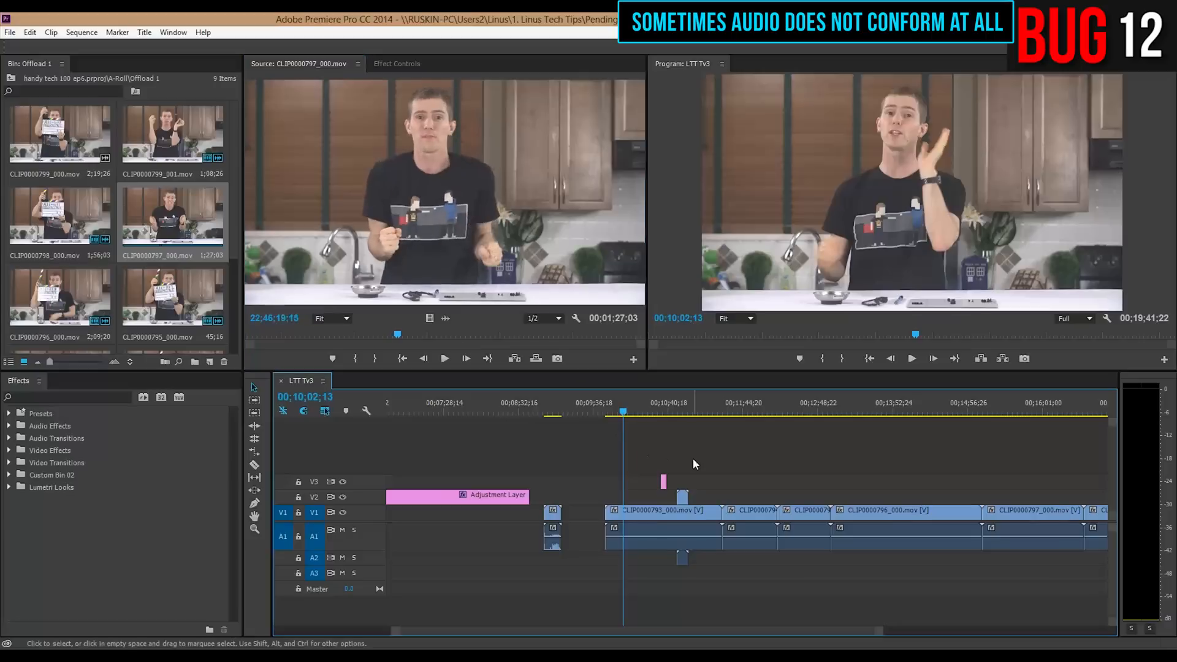
left_click(550, 404)
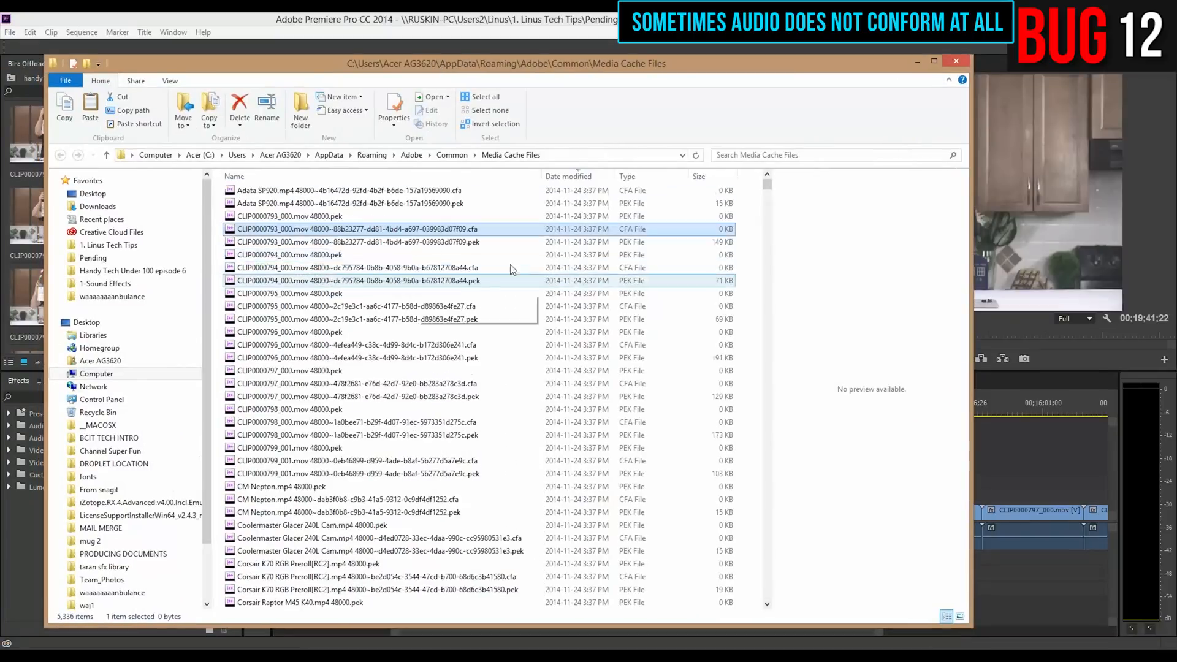
Scroll through the AppData Media Cache Files folder showing the clips' 0 KB audio cache files
scroll("down", 3)
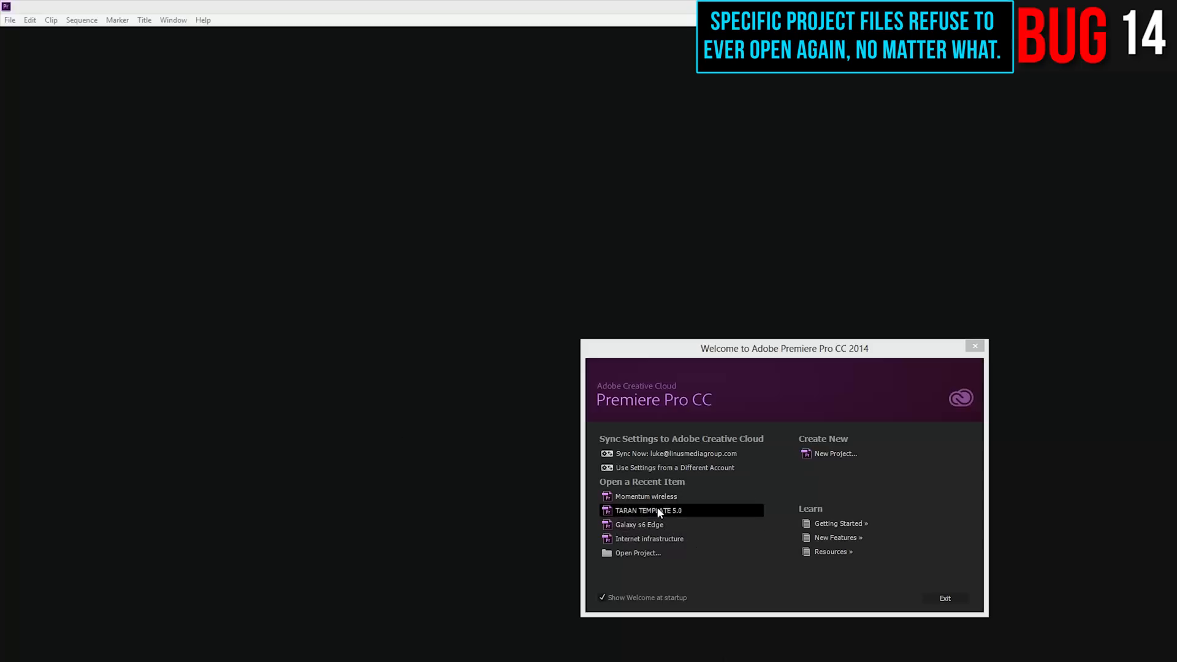
Try opening TARAN TEMPLATE 5.0 and Galaxy s6 Edge from recent projects, then launch Galaxy s6 Edge.prproj from Explorer
double_click(648, 511)
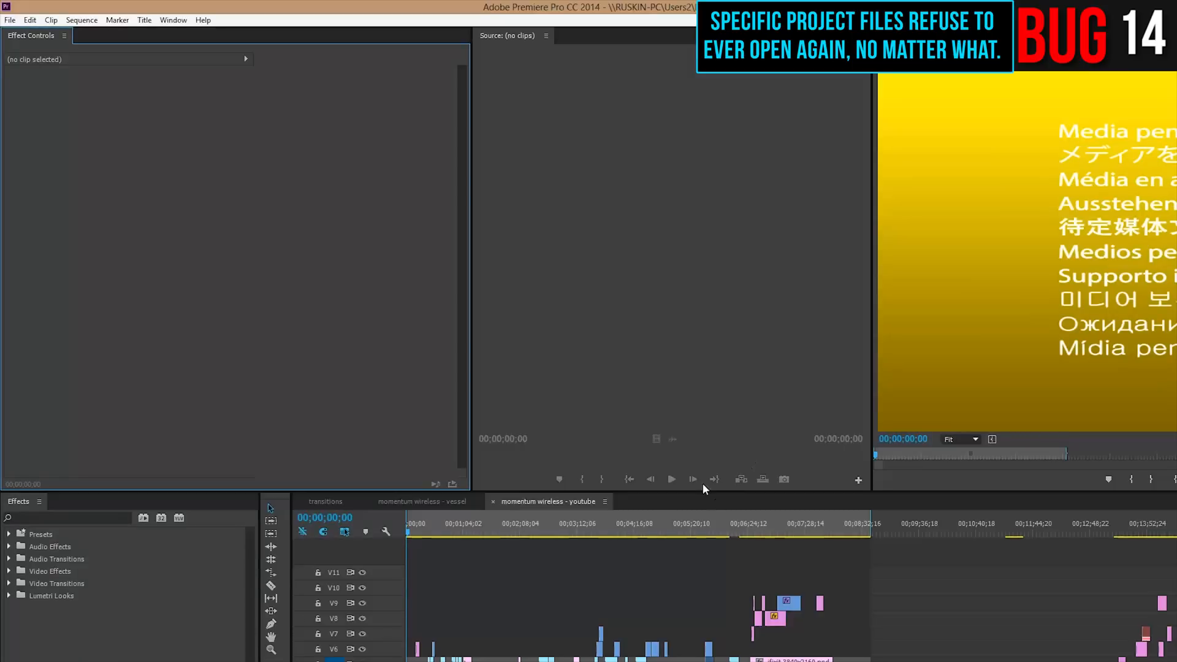
left_click(9, 19)
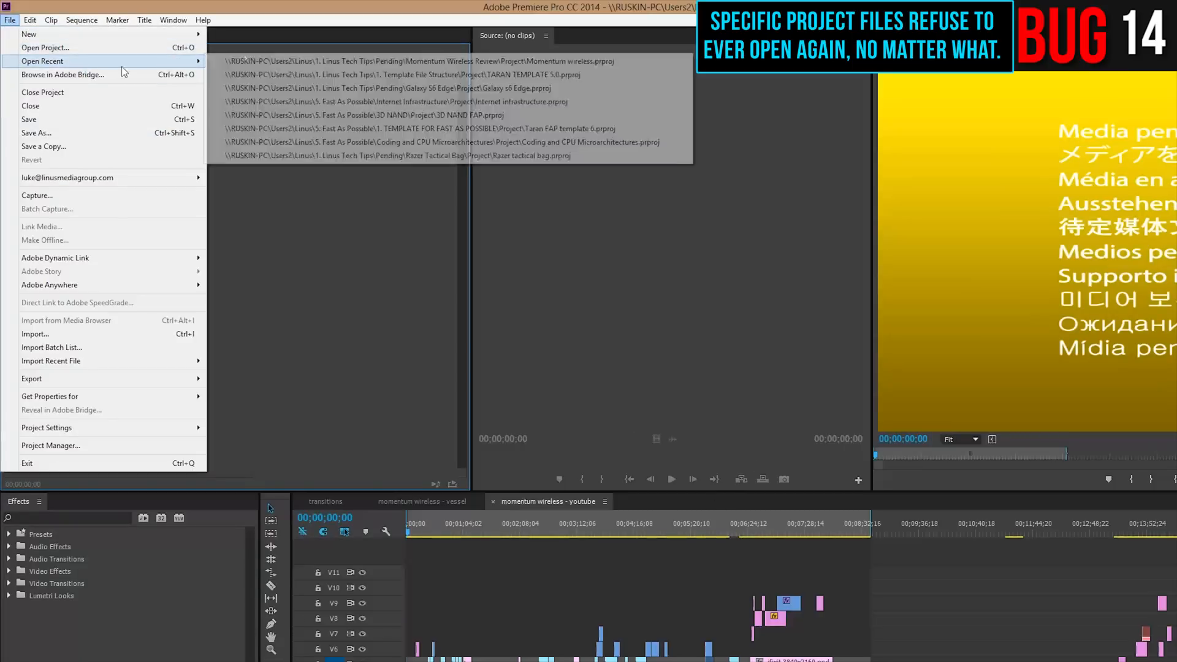
mouse_move(383, 88)
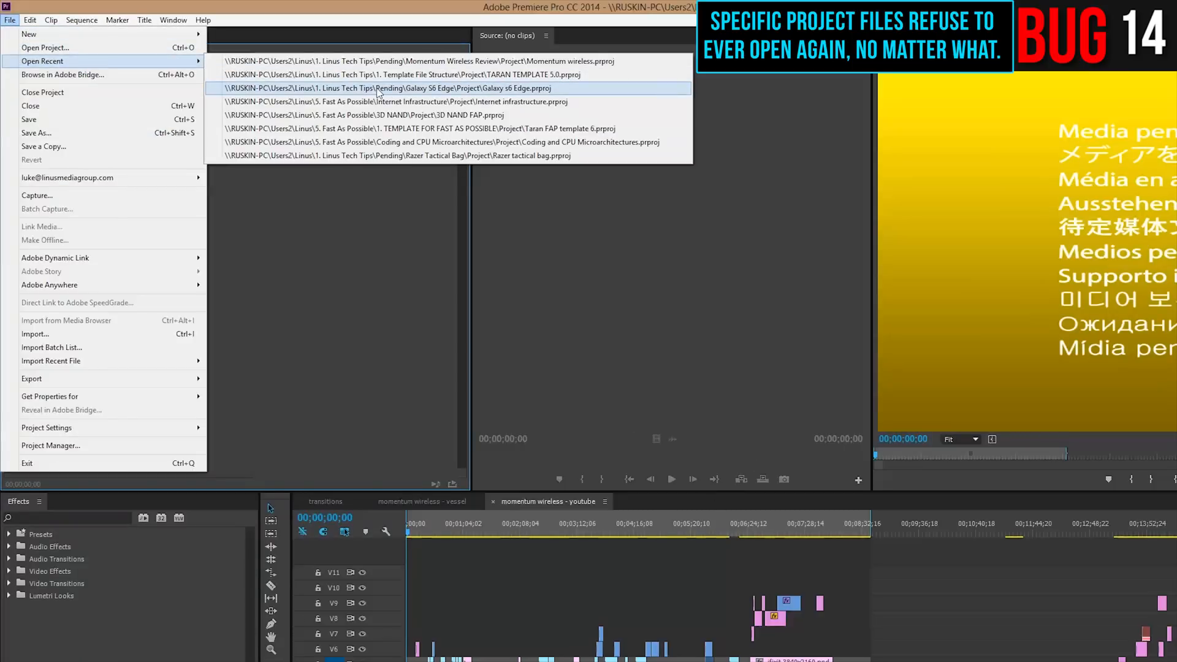
left_click(384, 87)
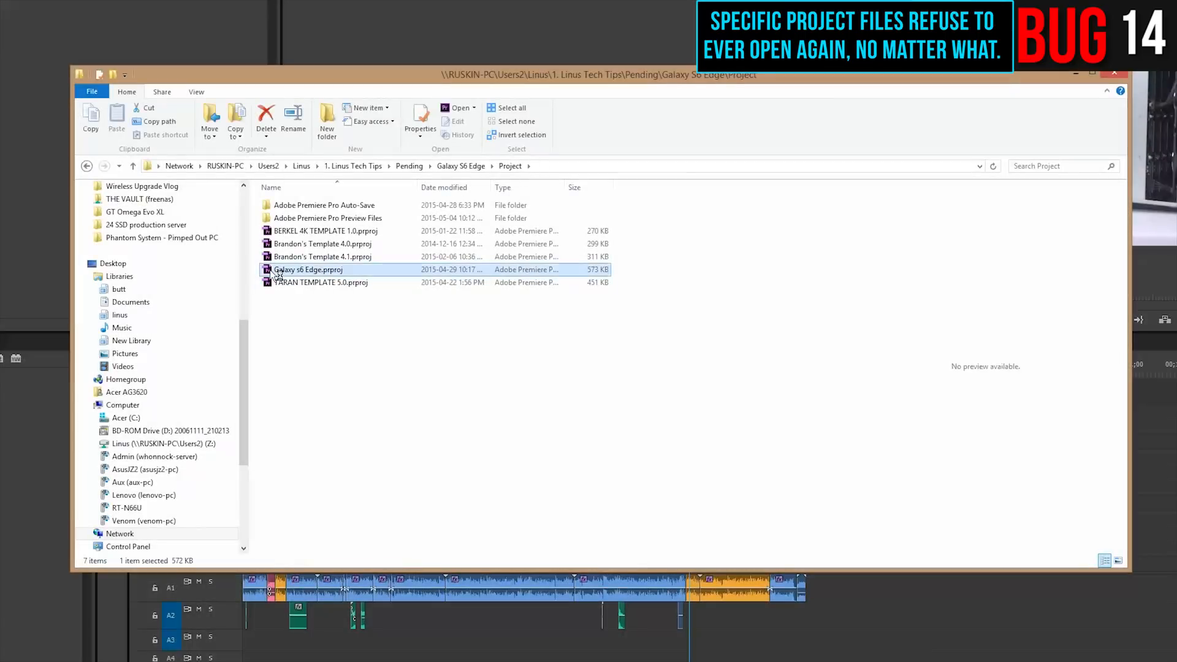
double_click(308, 268)
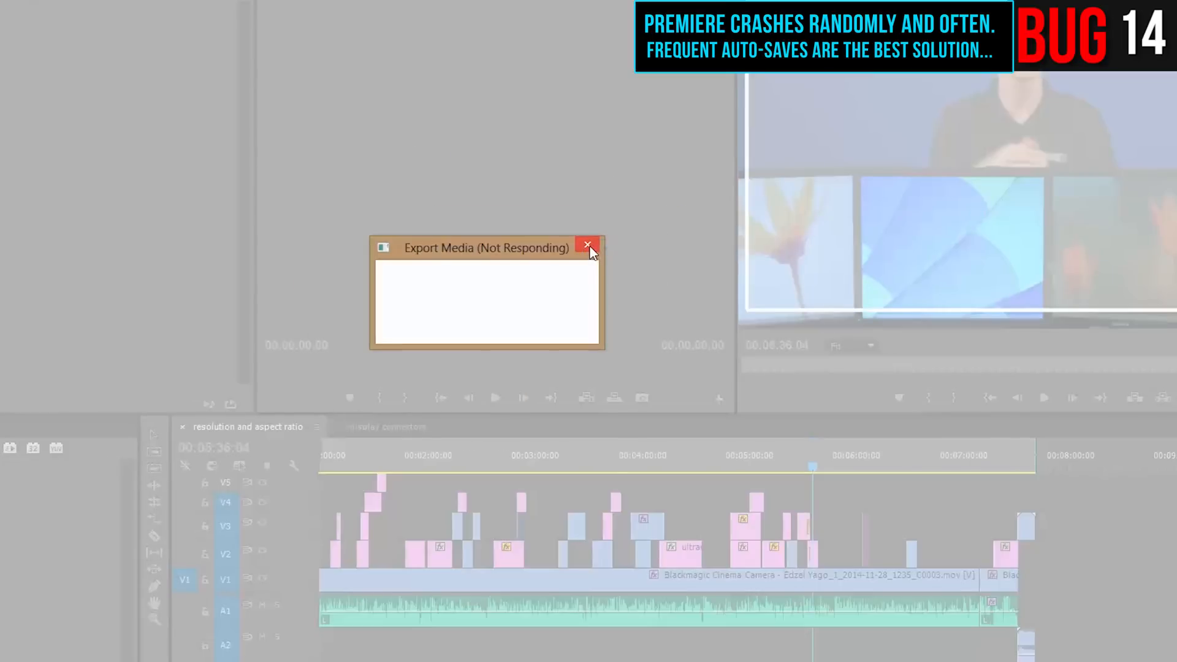
Close the not-responding Export Media window and acknowledge the serious-error shutdown message
left_click(588, 247)
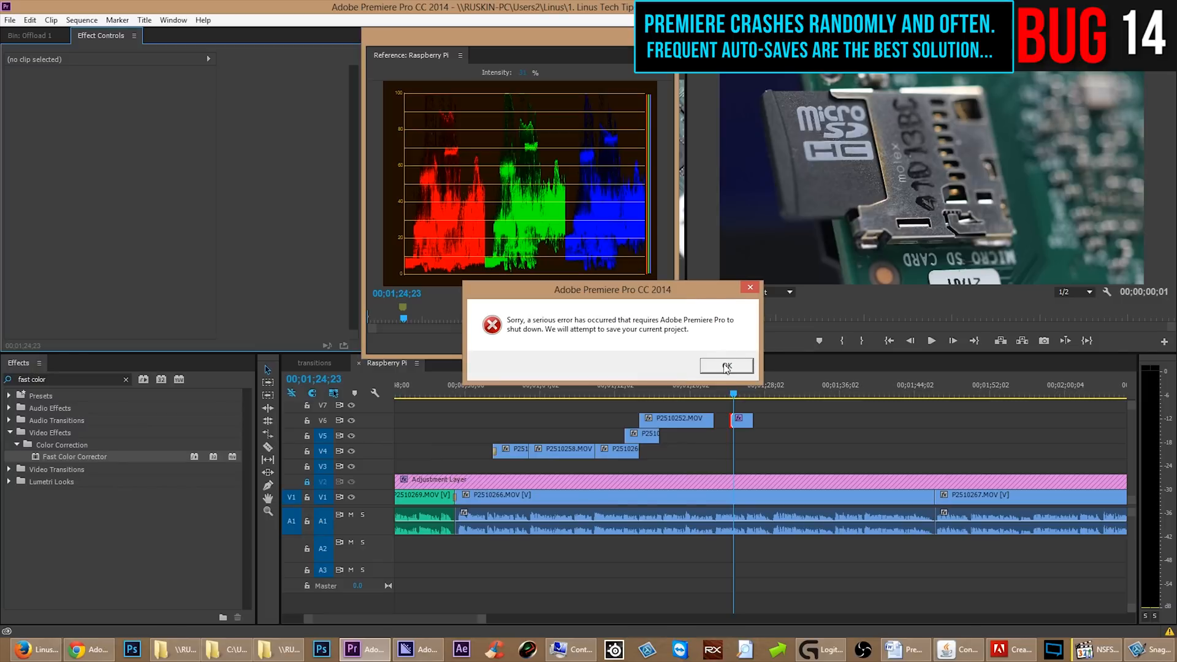
left_click(726, 367)
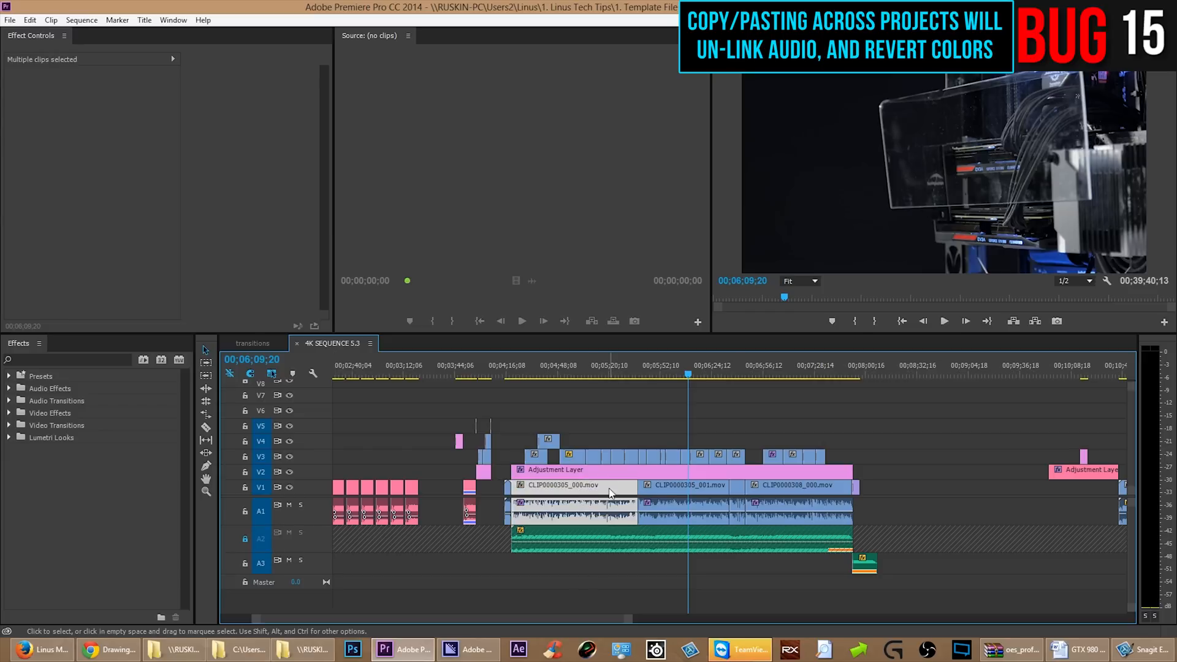
Select a pasted clip in 4K SEQUENCE 5.3, then deselect to reveal the clips' reverted orange audio labels
left_click(570, 485)
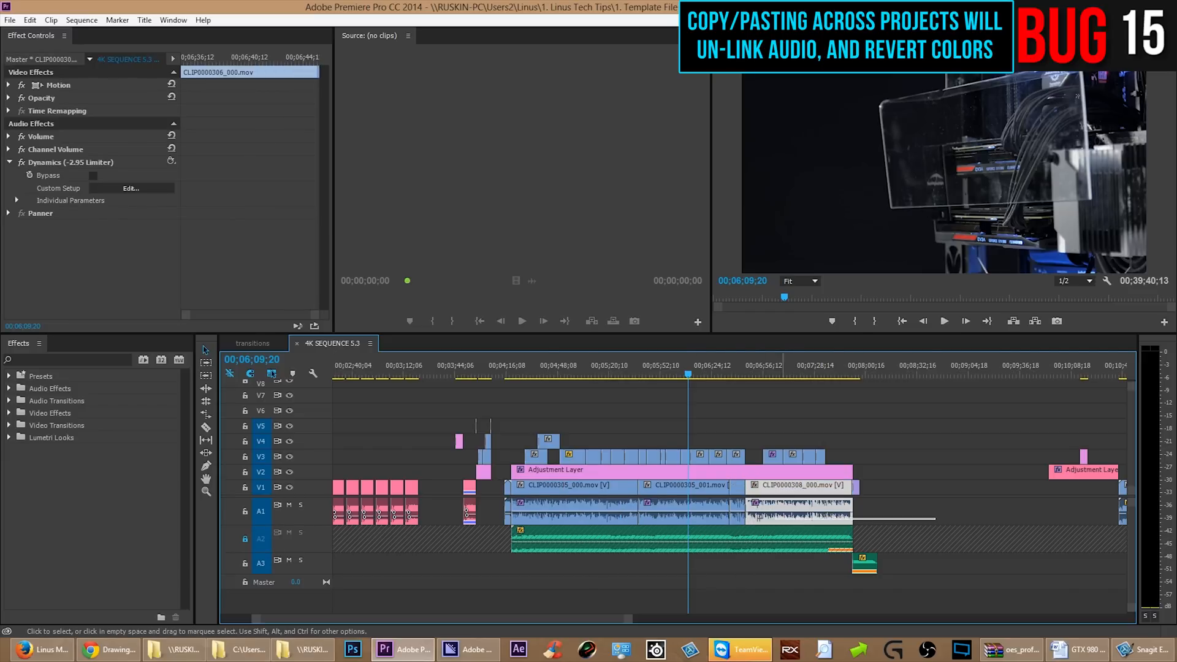
left_click(616, 513)
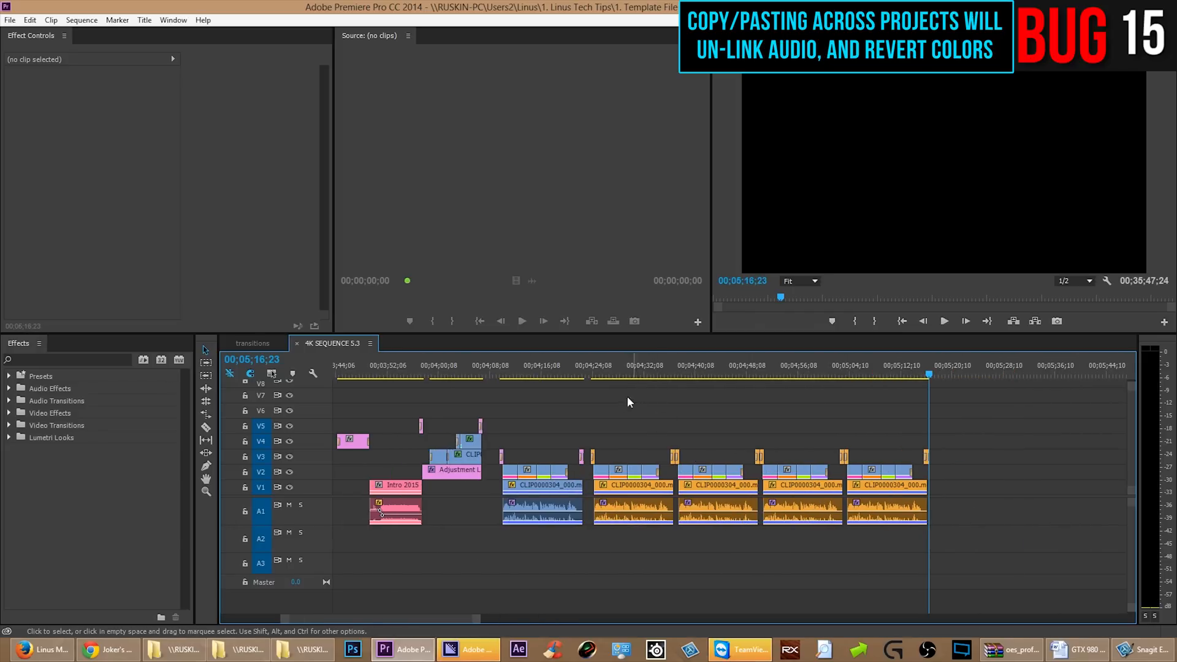
Reveal the Lower Third layer's Anchor Point, Position, Scale and Rotation beneath its mask
left_click(453, 649)
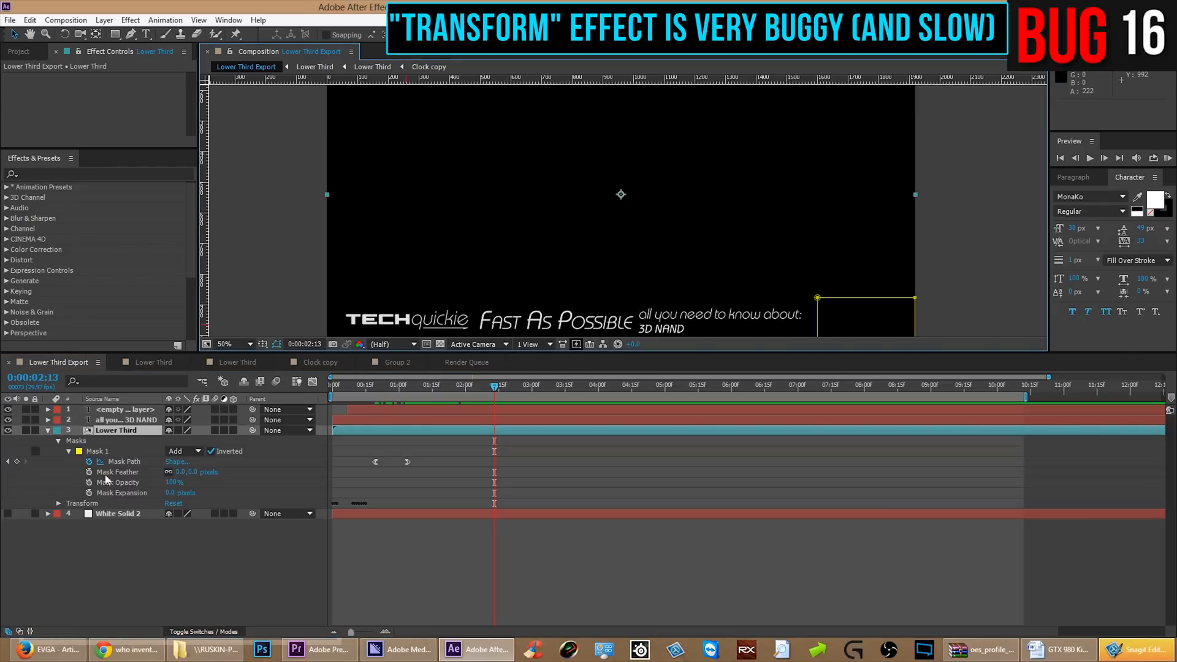
left_click(58, 503)
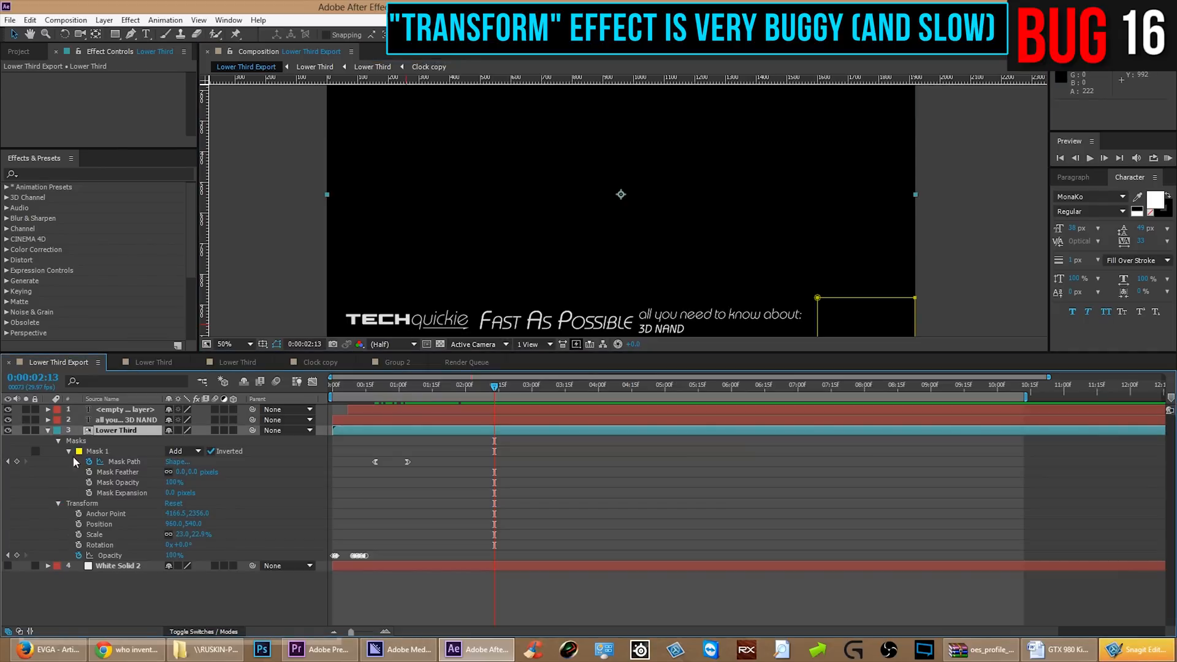
type("tra")
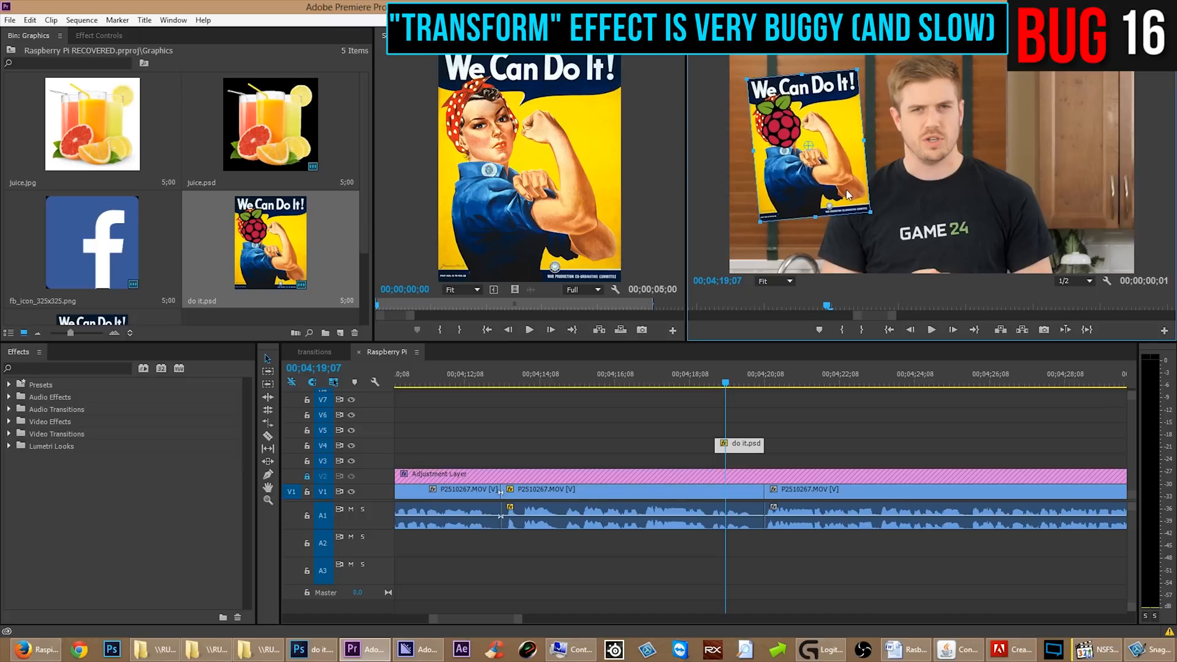
Filter the Effects panel with 'presets' so only POP IN and POP OUT entries remain
type("presets")
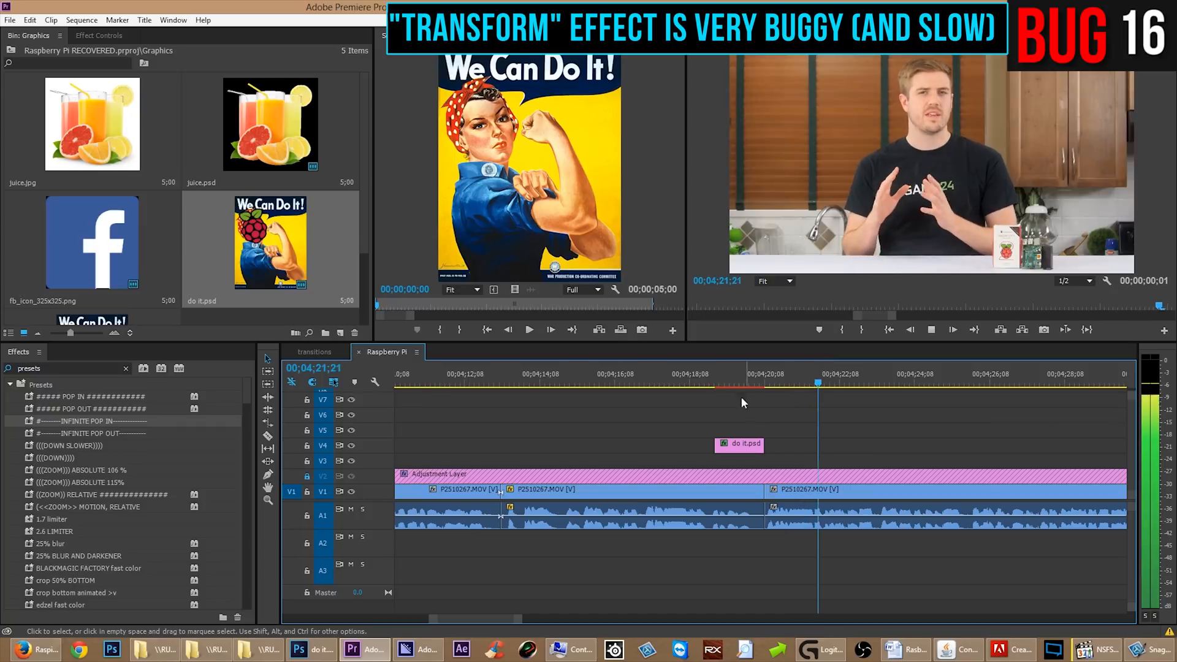
left_click(98, 36)
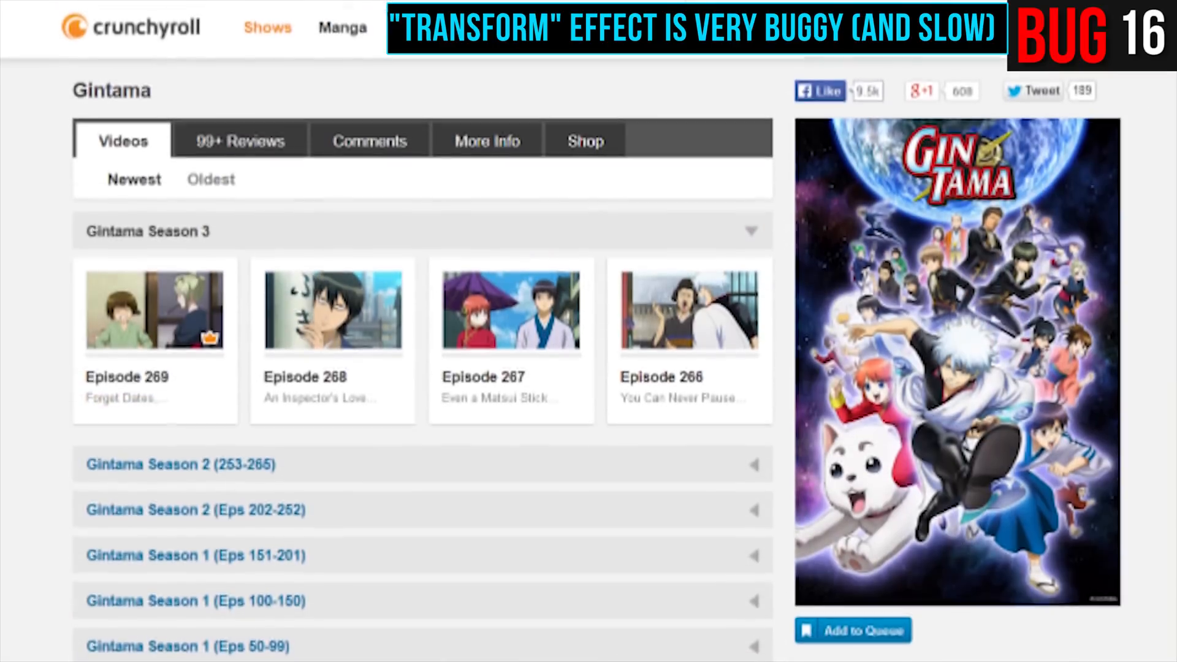
Bring the photo clip's keyframed Transform effect into view in Effect Controls
scroll("down", 3)
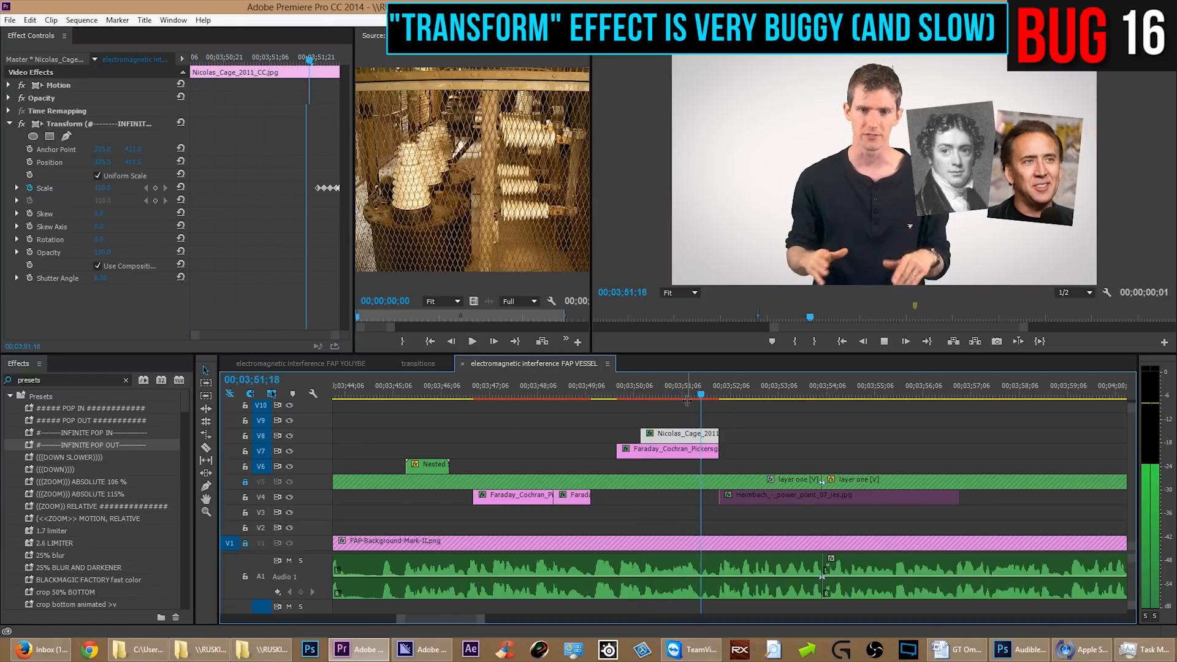
left_click(761, 394)
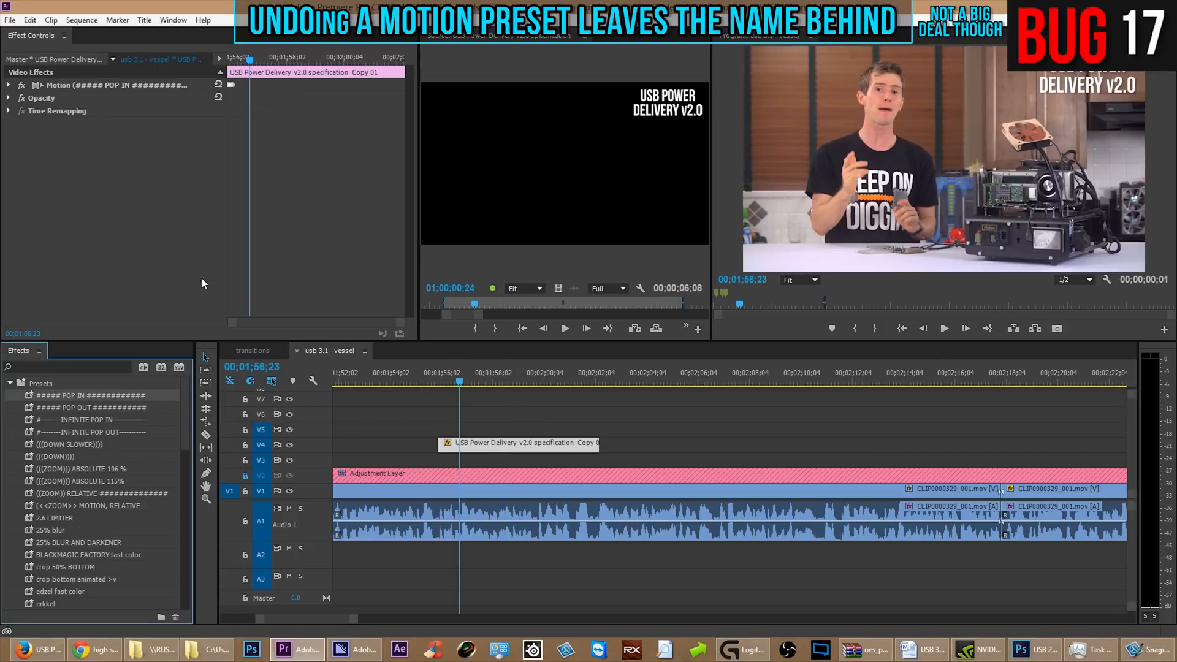
Check that the title clip's Motion effect keeps the POP IN name after undo
left_click(29, 20)
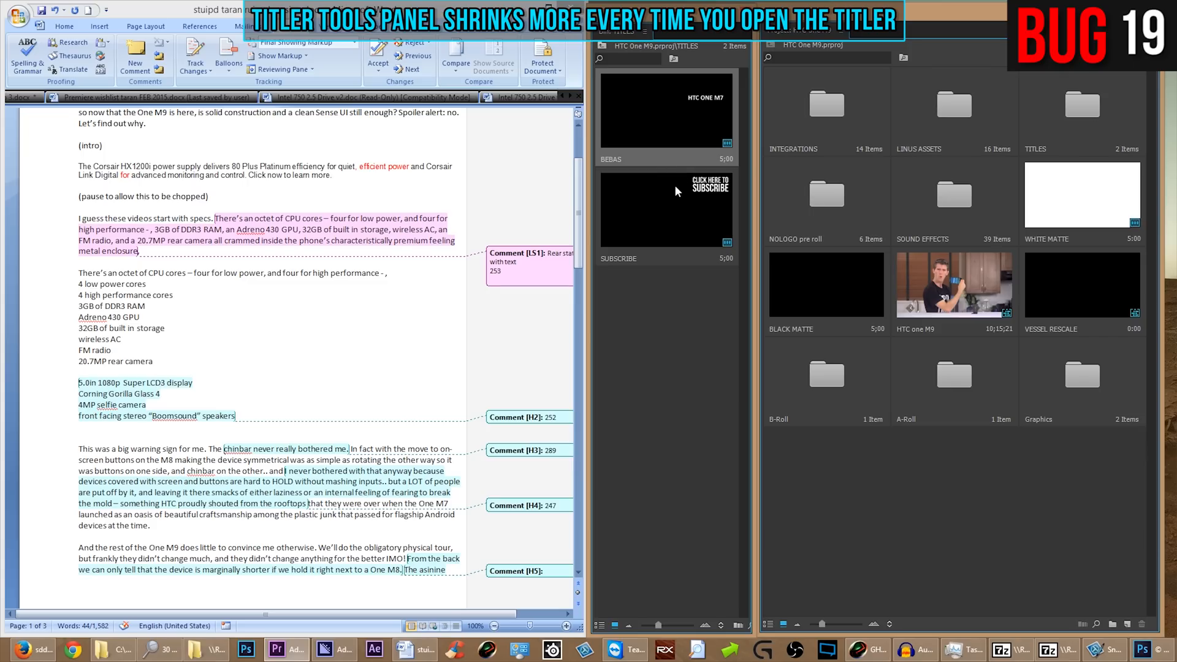
Open the BEBAS spec-list title from the TITLES bin in the Titler
double_click(667, 210)
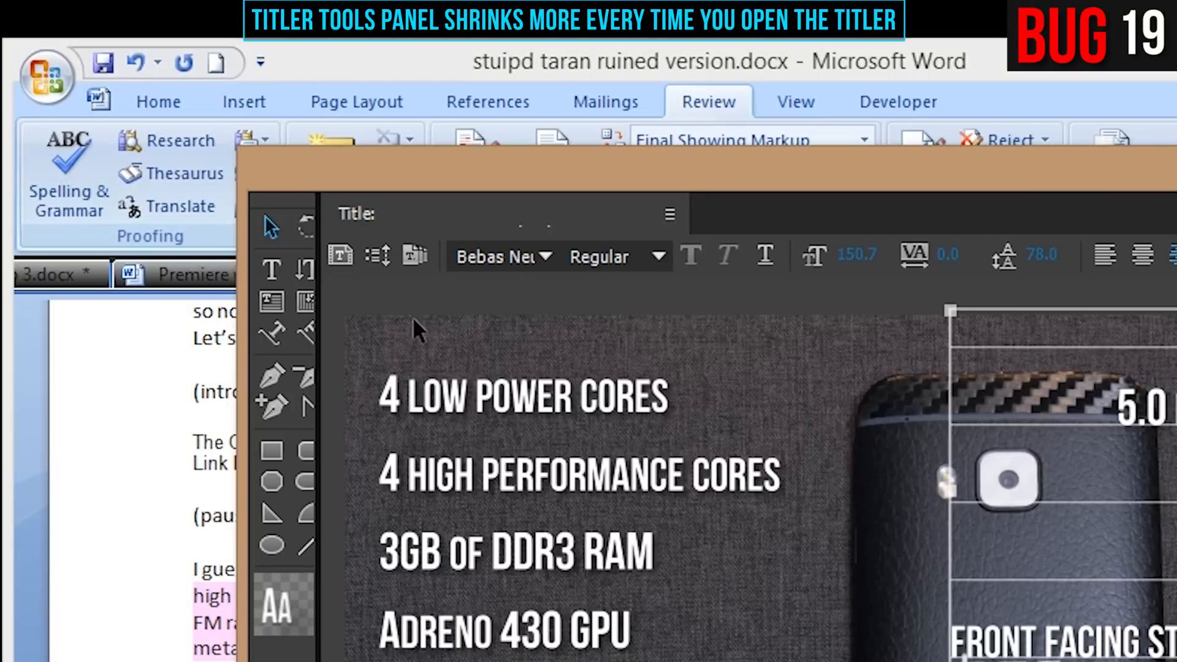
mouse_move(331, 304)
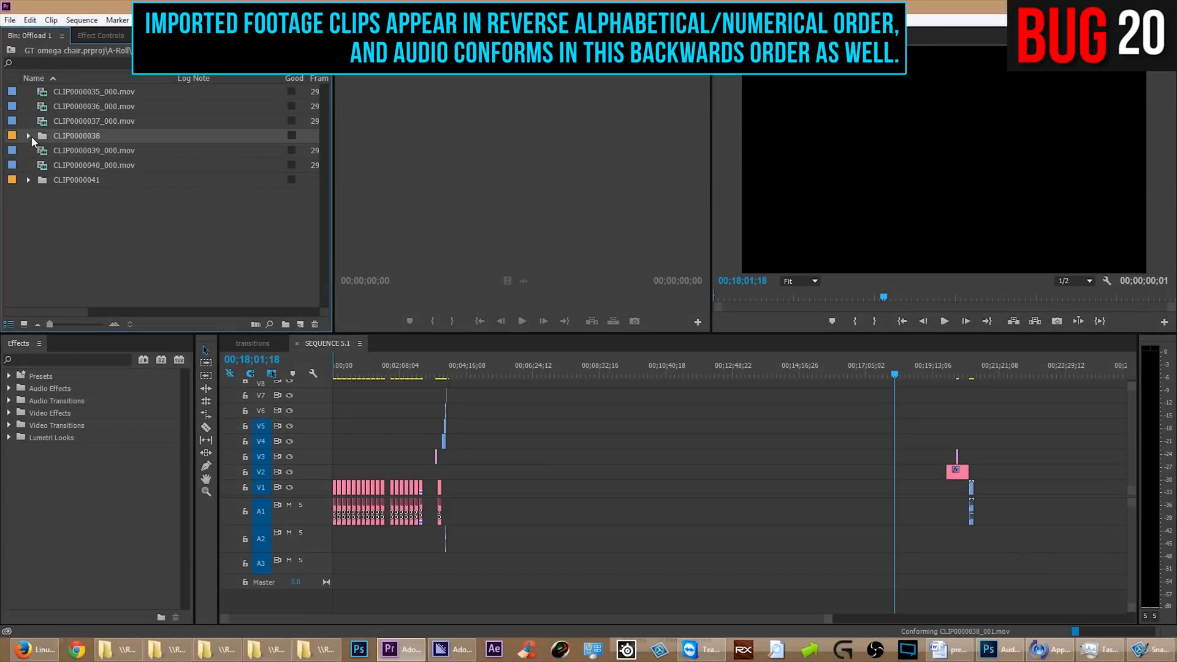
Expand CLIP0000038, then open the A-Roll and Offload 1 bins for the LTT Tv3 sequence
left_click(28, 134)
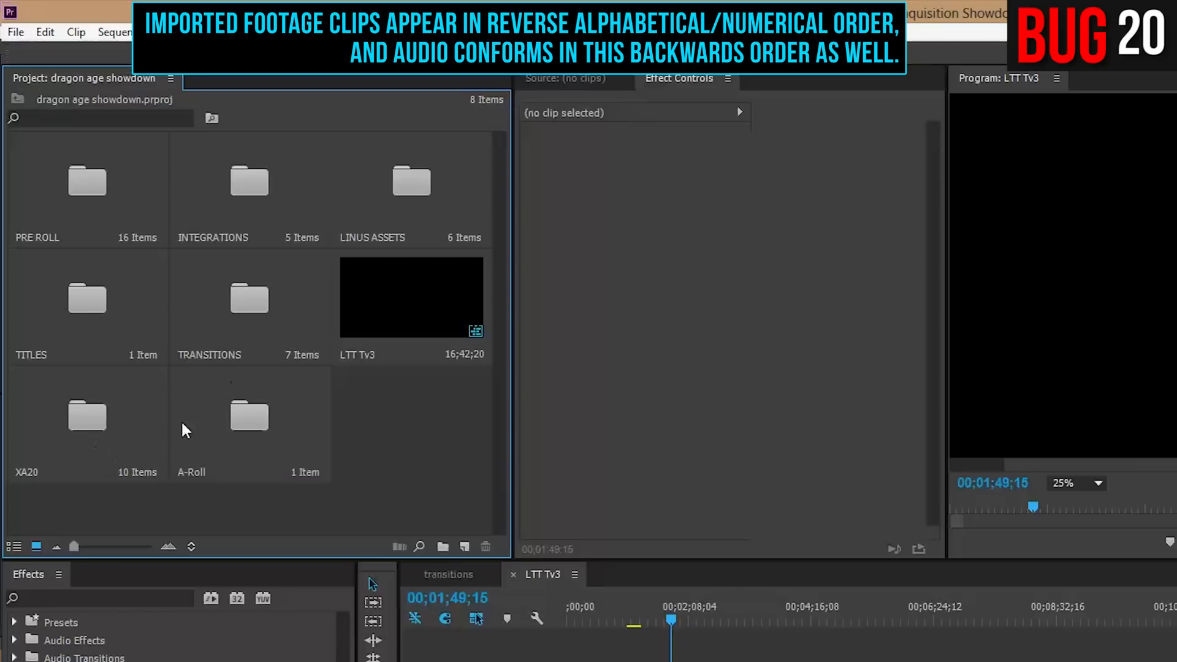
double_click(249, 416)
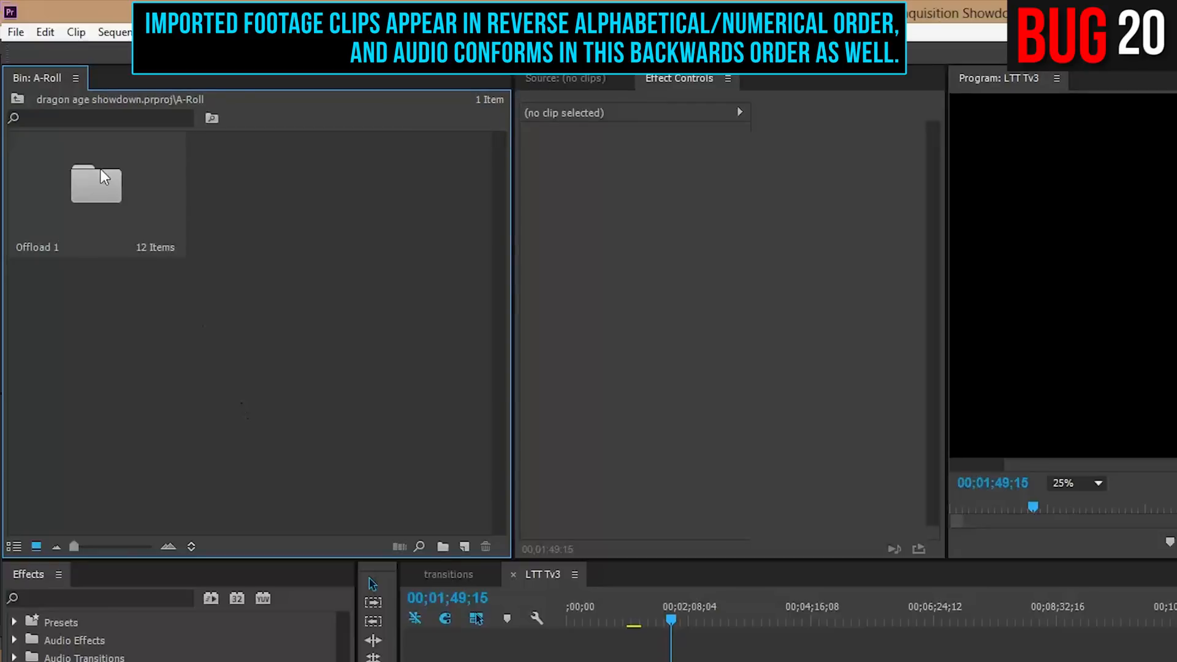
double_click(96, 184)
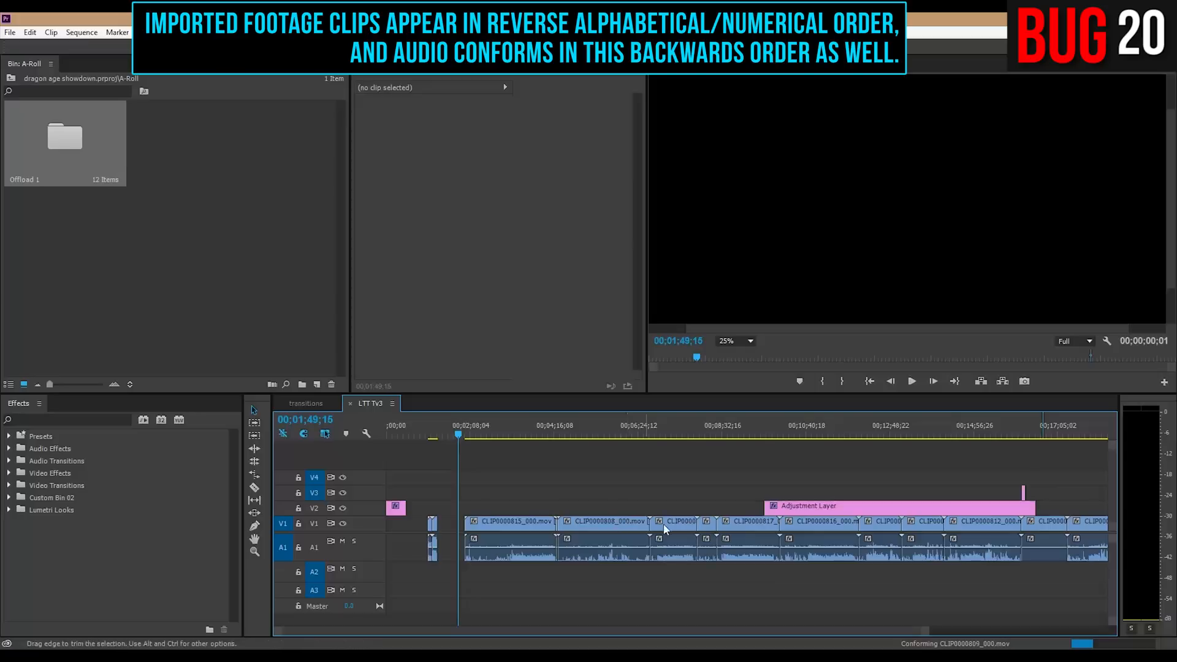
mouse_move(879, 533)
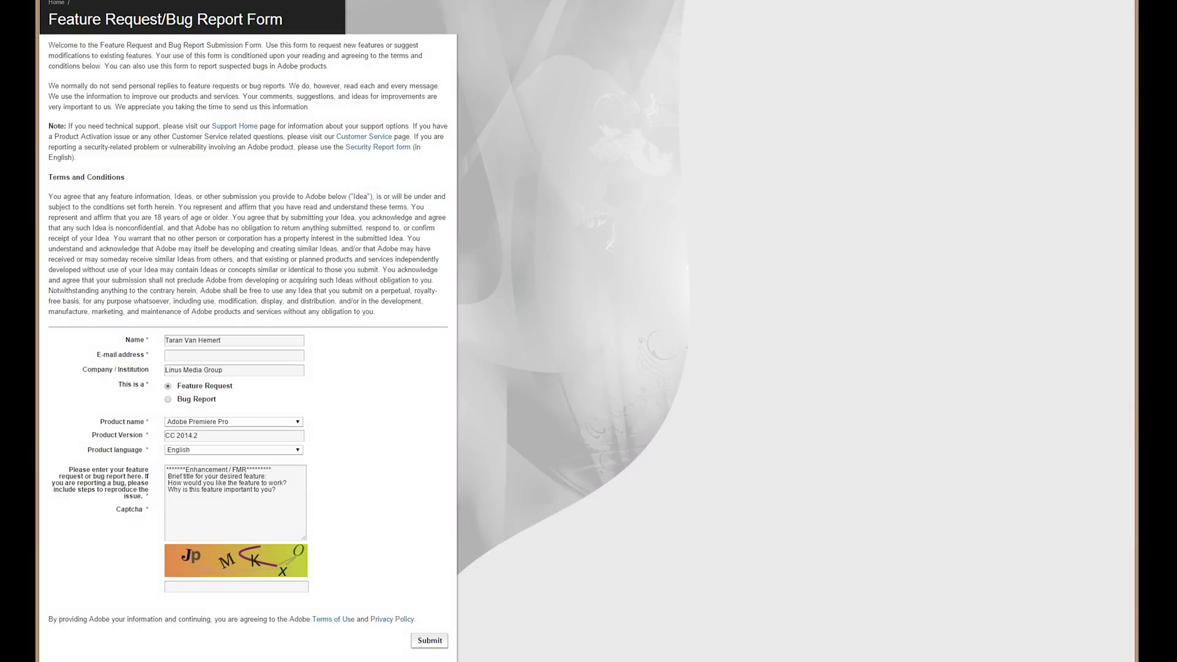
Submit the report form and read the over-2000-character rejection message
left_click(428, 641)
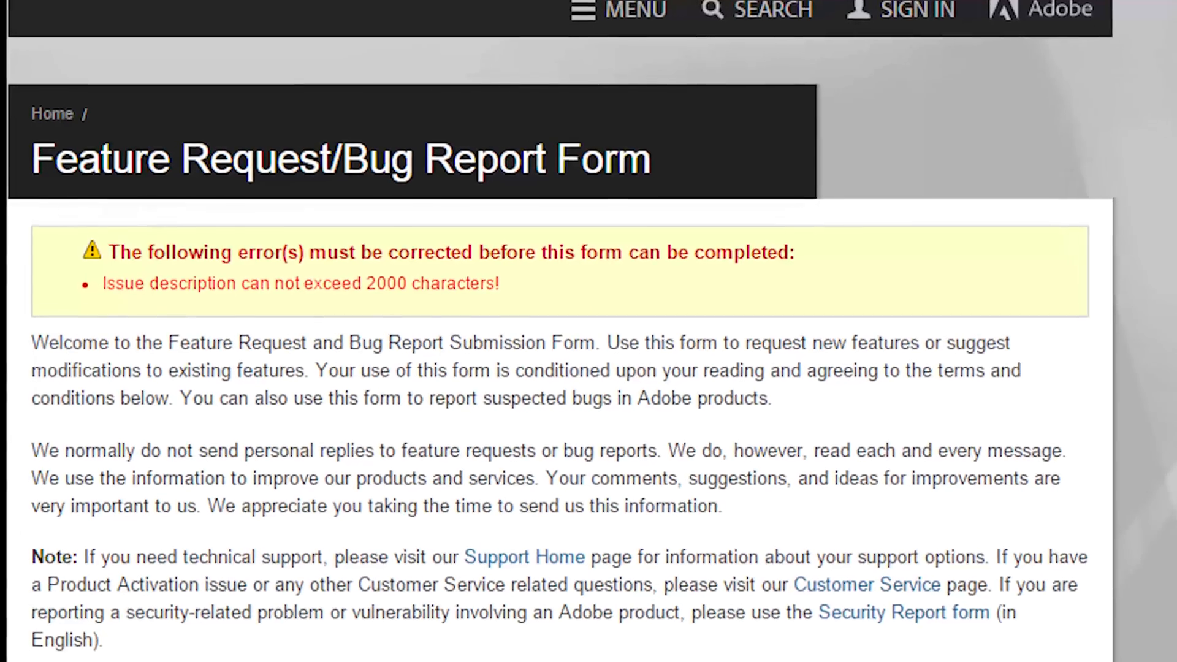
scroll("down", 3)
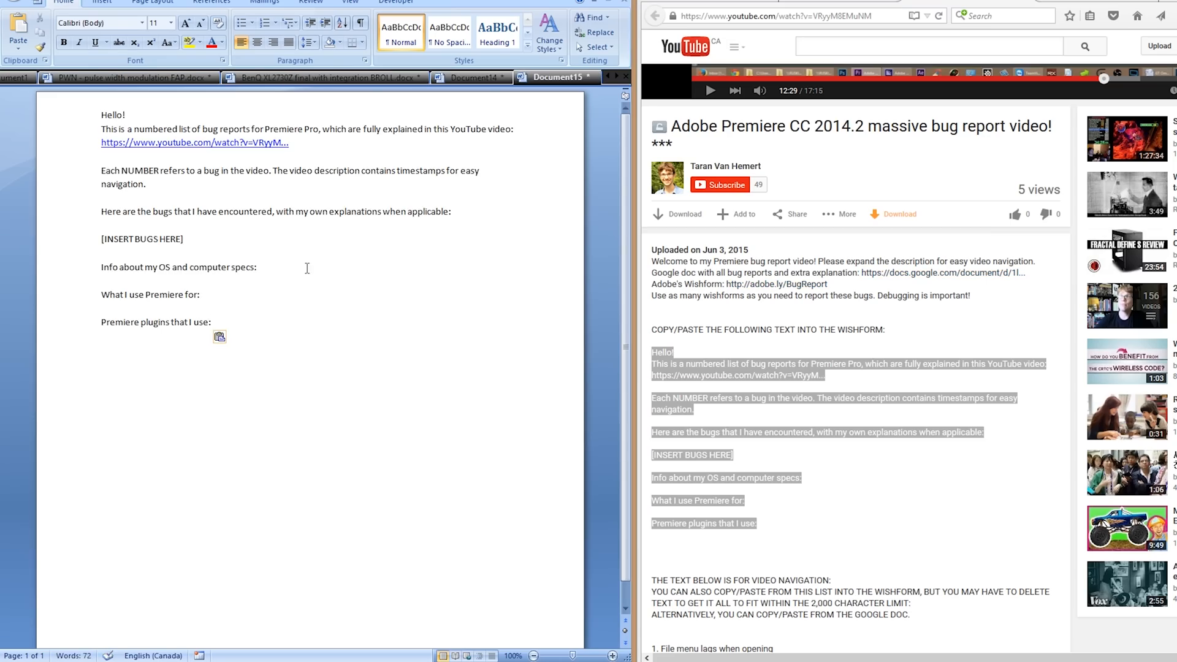
Replace the INSERT BUGS HERE placeholder with bug 11's note about deleting the files from Premiere
double_click(142, 239)
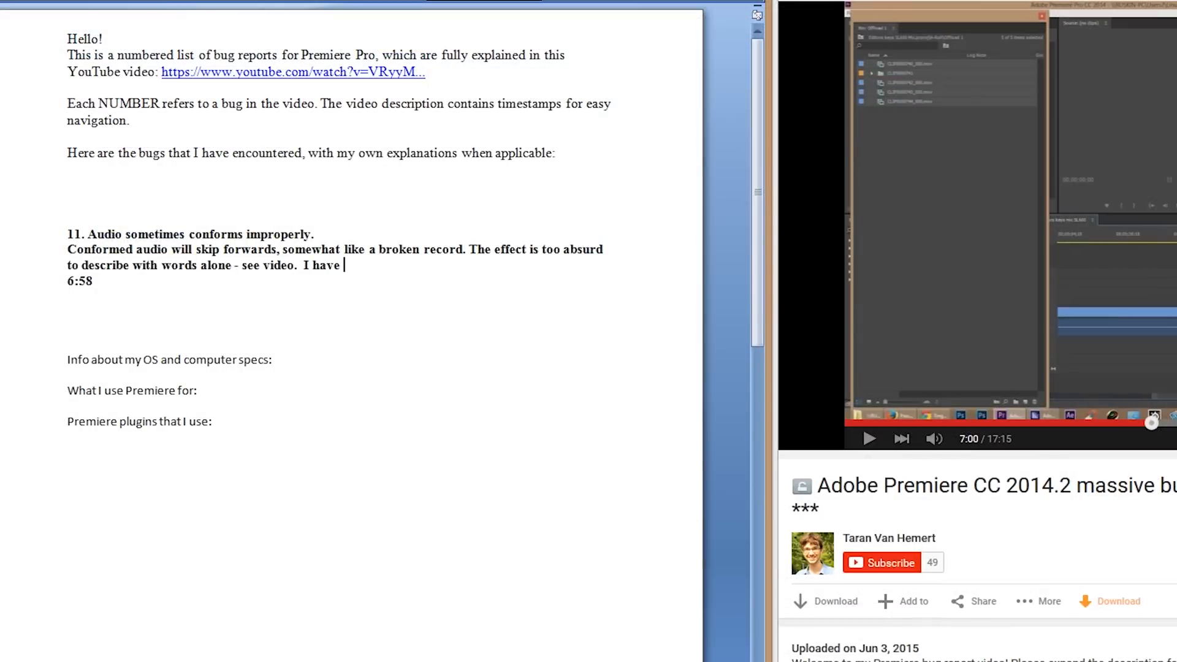
type("found that dele")
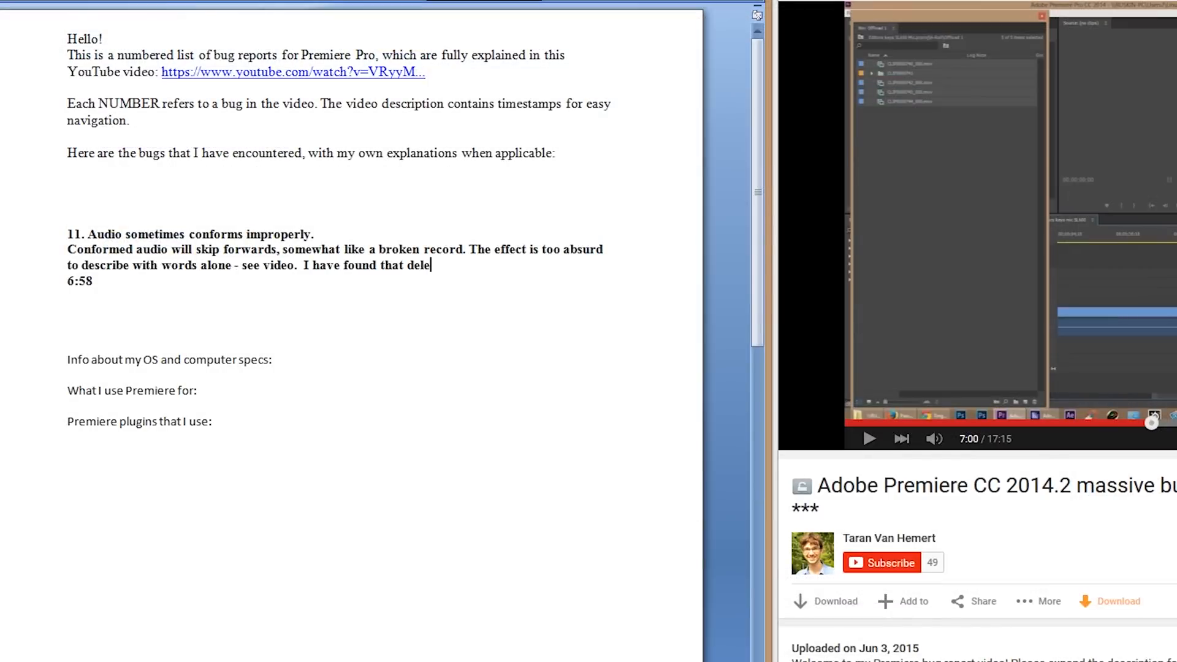
type("ting the files from premie")
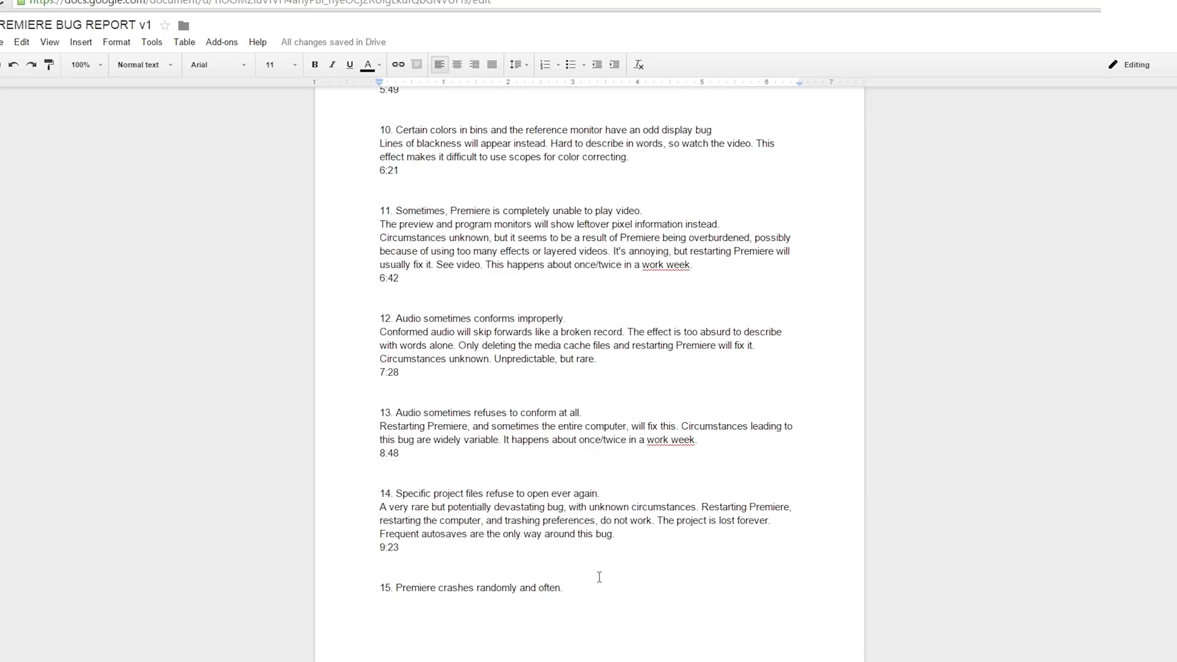
Scroll to bug 12 in the Google Doc and add an 'Actually this is just example' note in Word
scroll("down", 3)
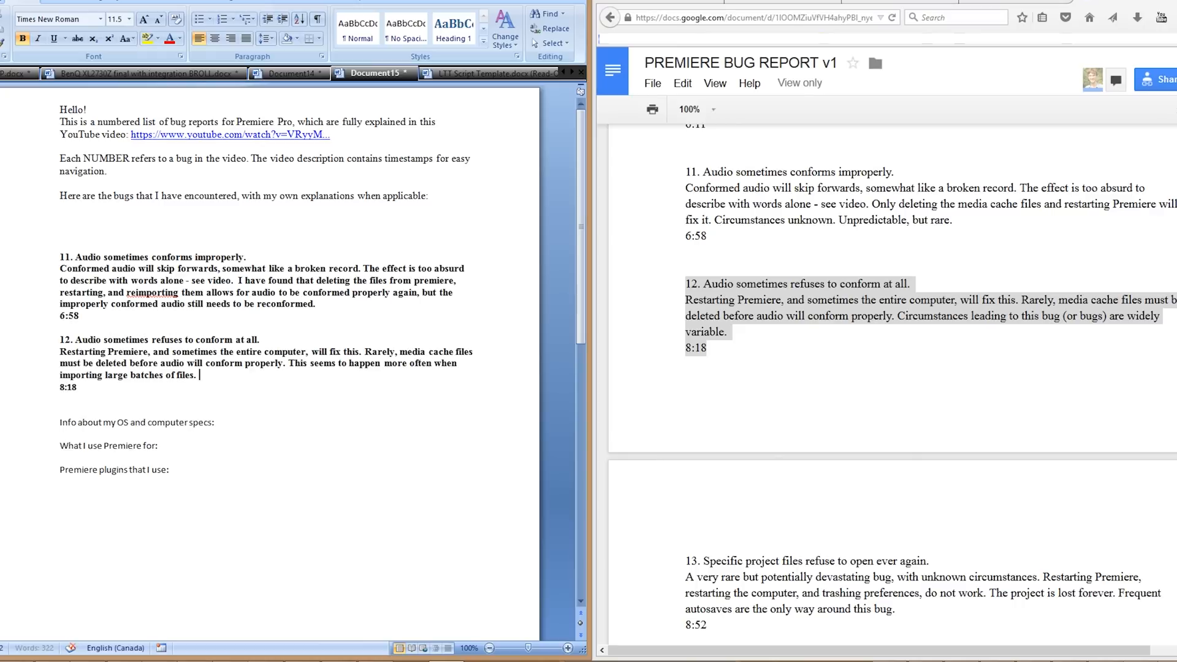
type("Actually this is just exampl")
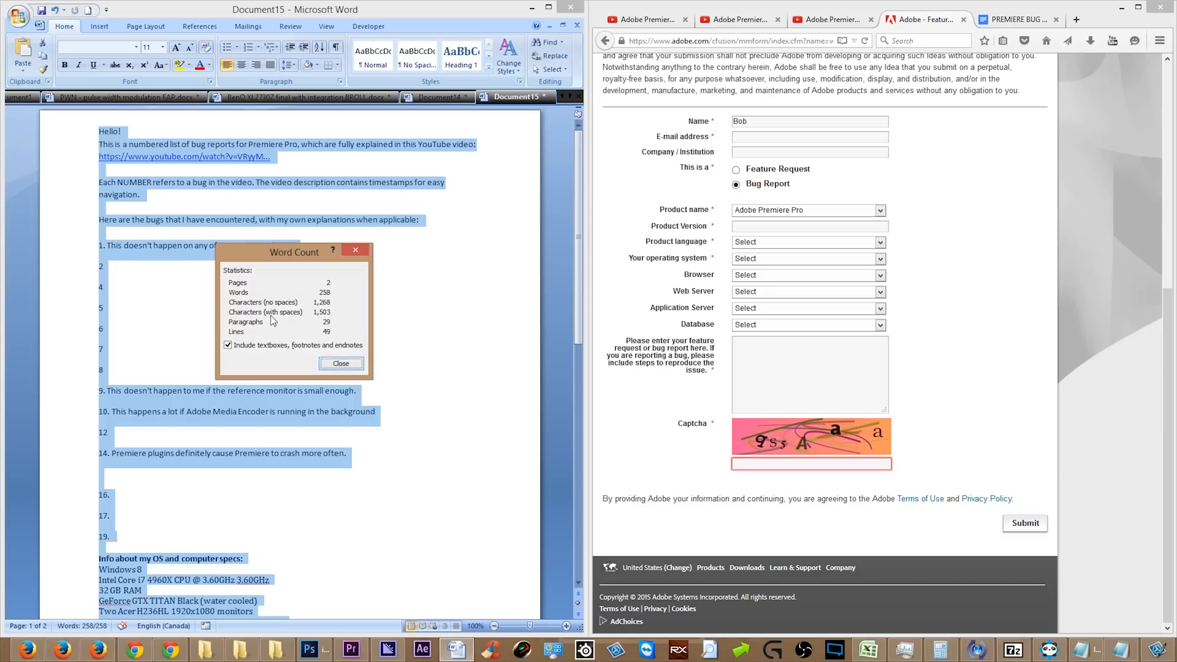
Copy the whole Word bug list and move down to the form's description field
right_click(292, 392)
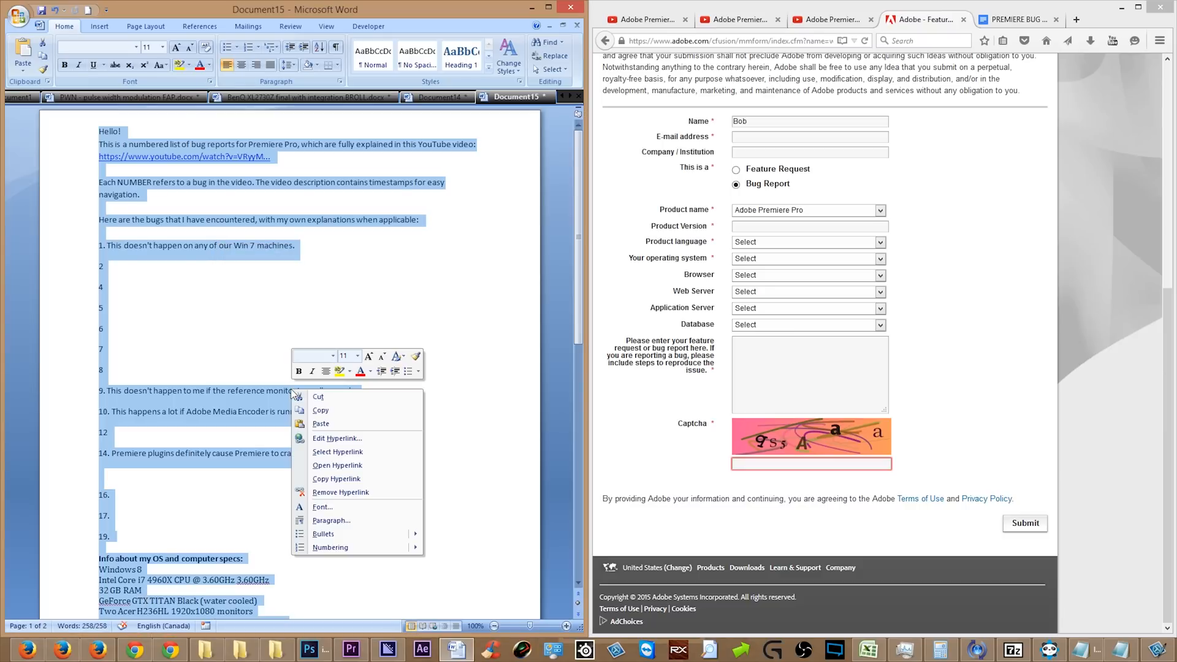
left_click(792, 375)
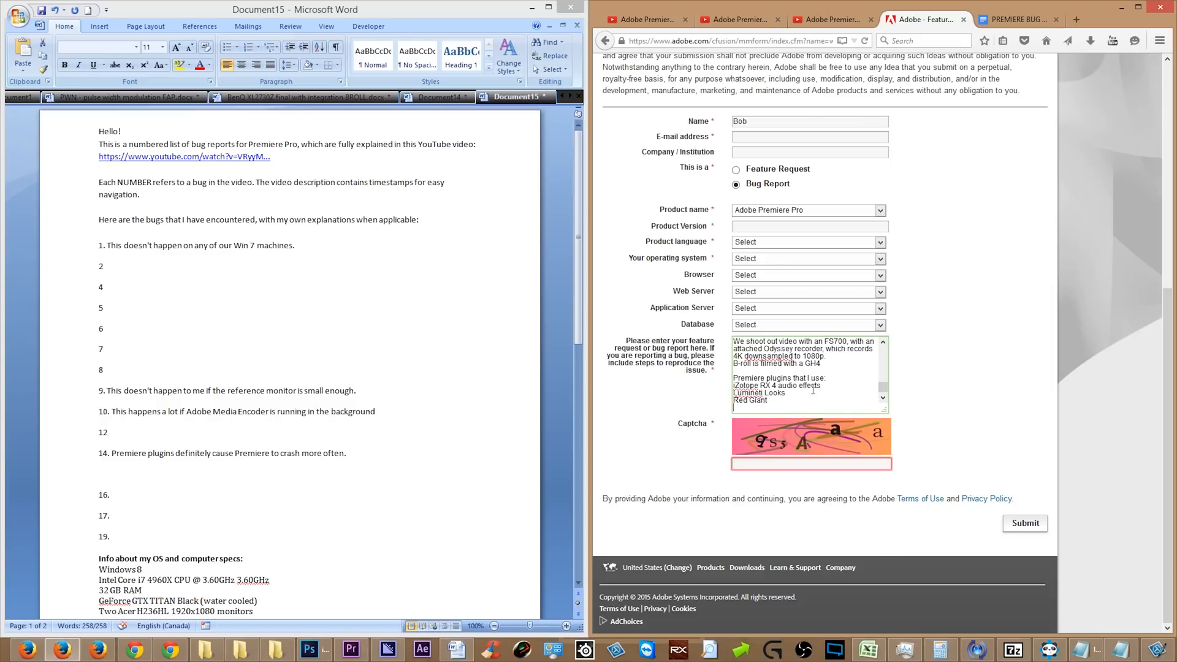
scroll("down", 3)
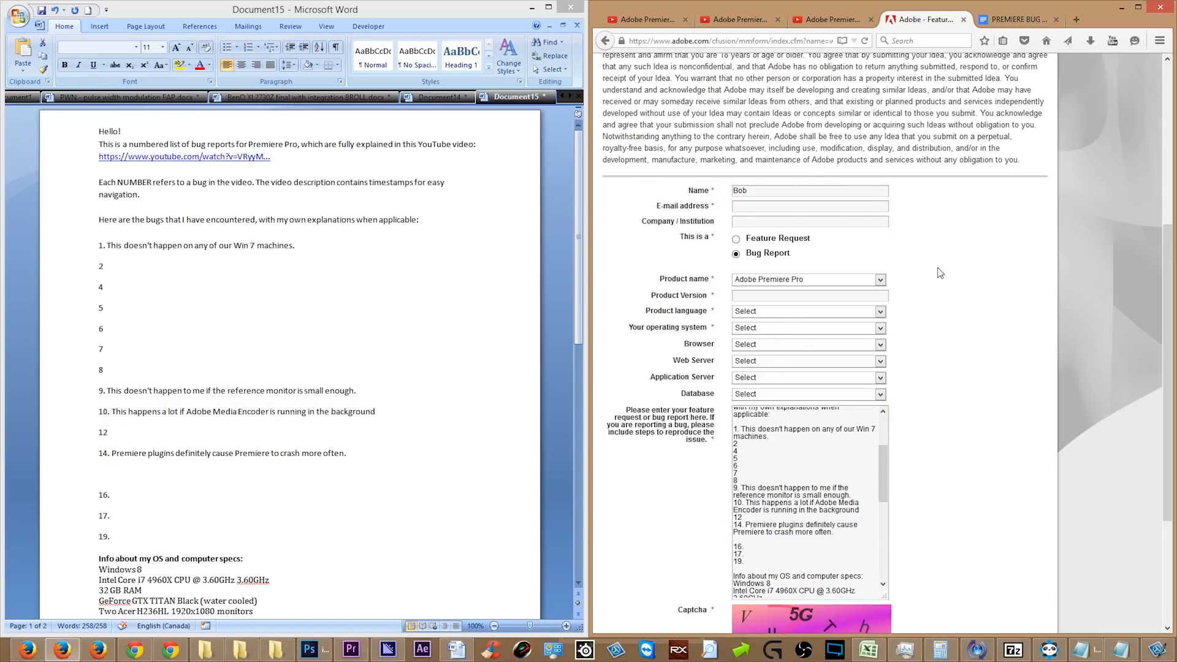